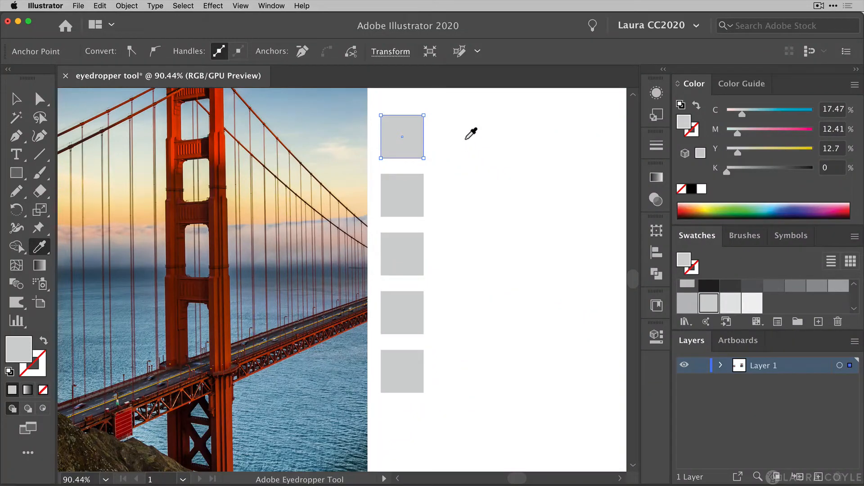
mouse_move(471, 138)
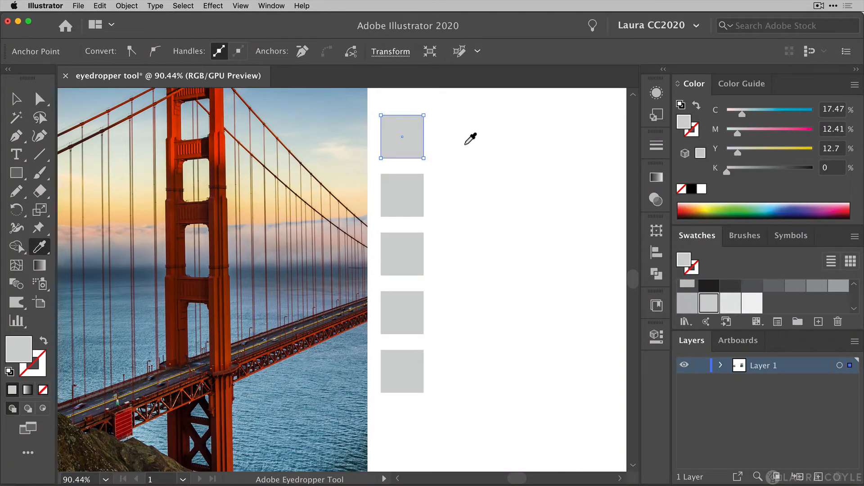
mouse_move(434, 131)
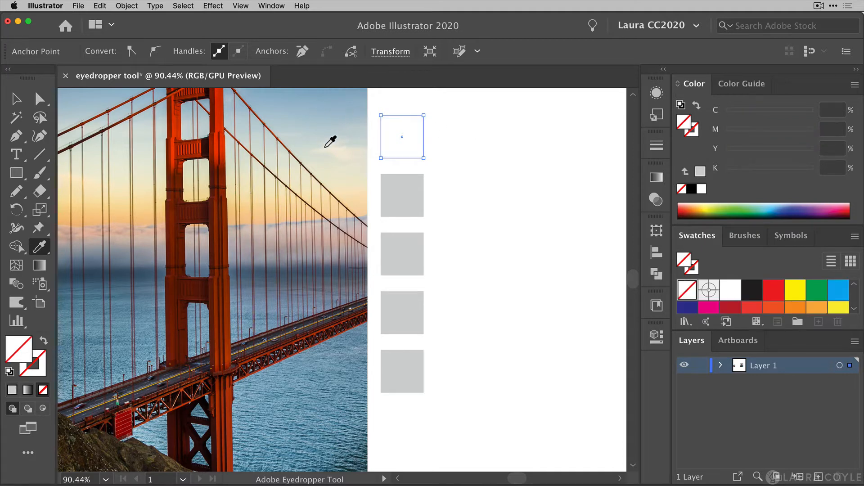
mouse_move(347, 150)
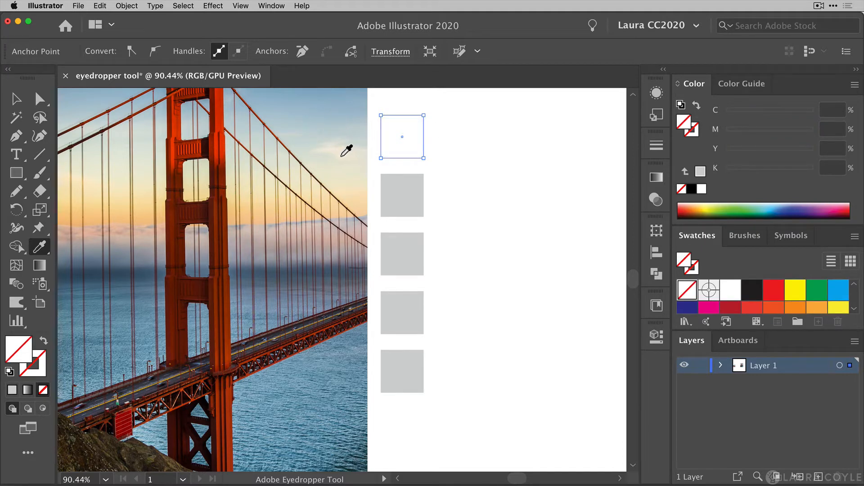
mouse_move(354, 157)
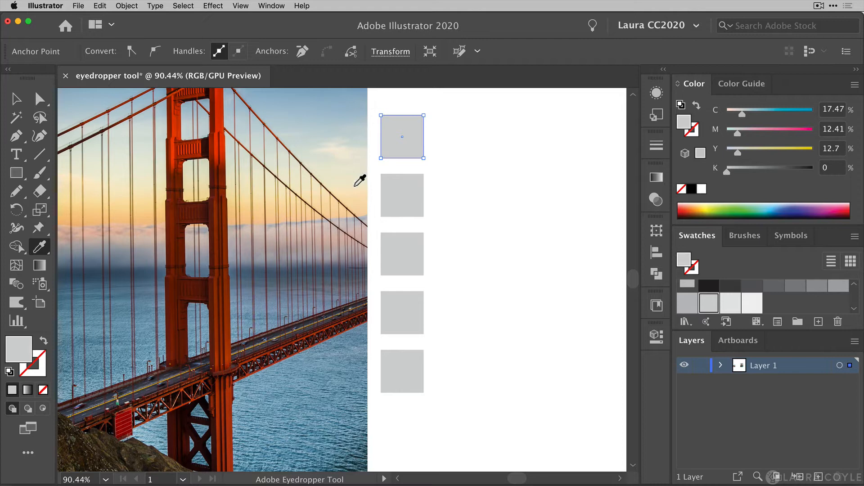
Fill the squares with photo colours, including pale sky, dark bridge red and sea blue.
left_click(338, 218)
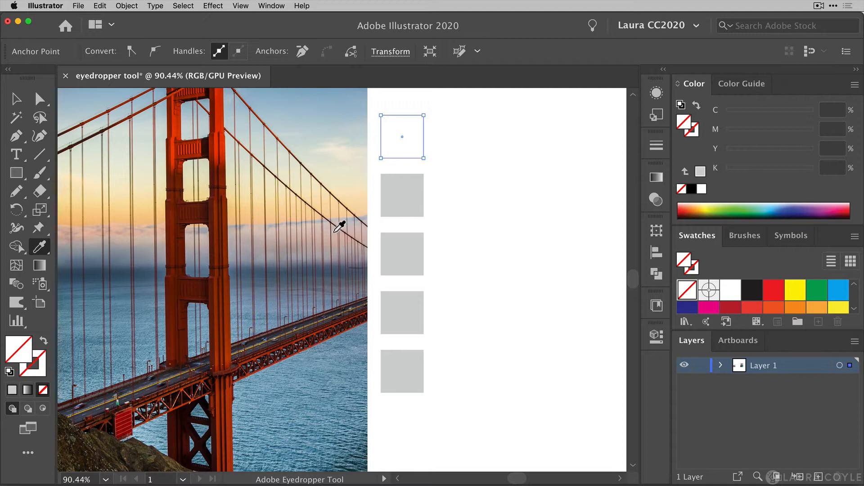
mouse_move(216, 133)
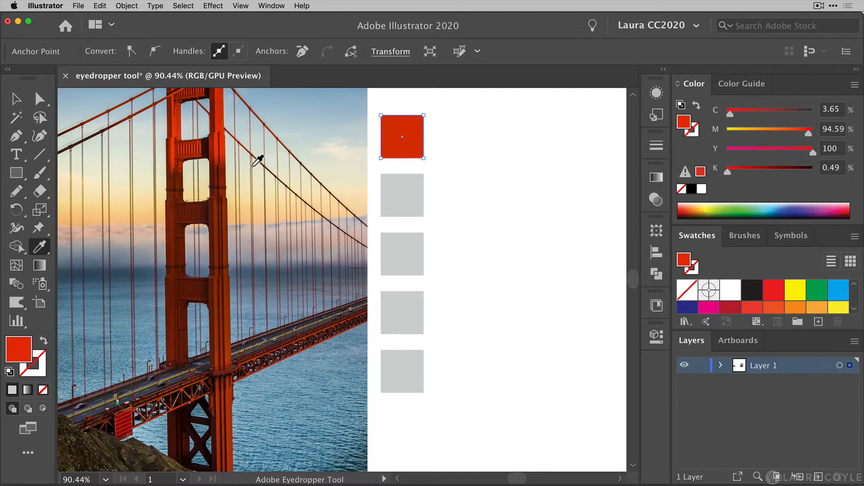
mouse_move(263, 163)
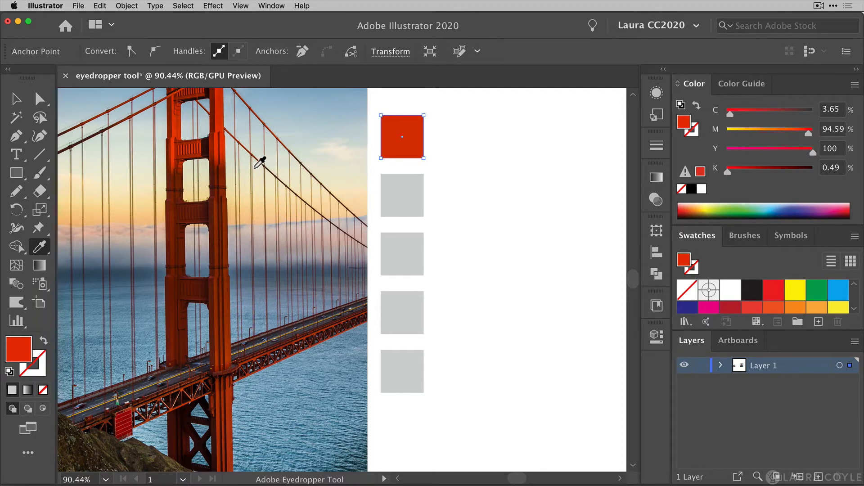
left_click(402, 195)
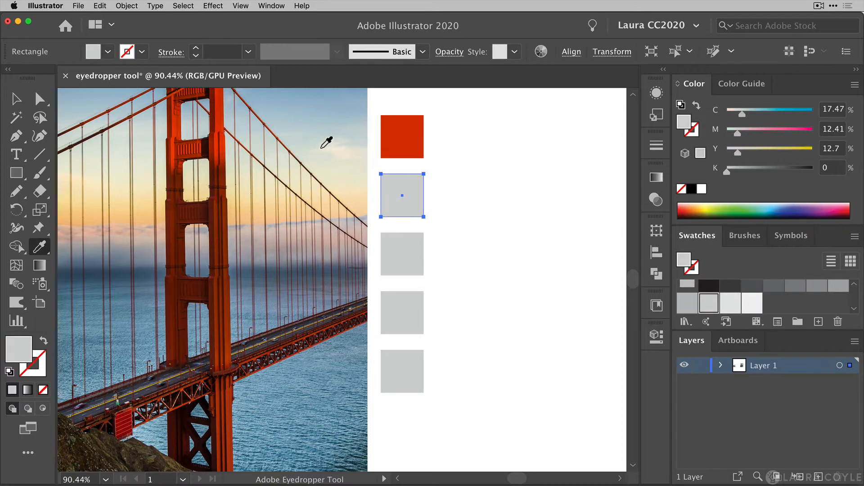
left_click(328, 139)
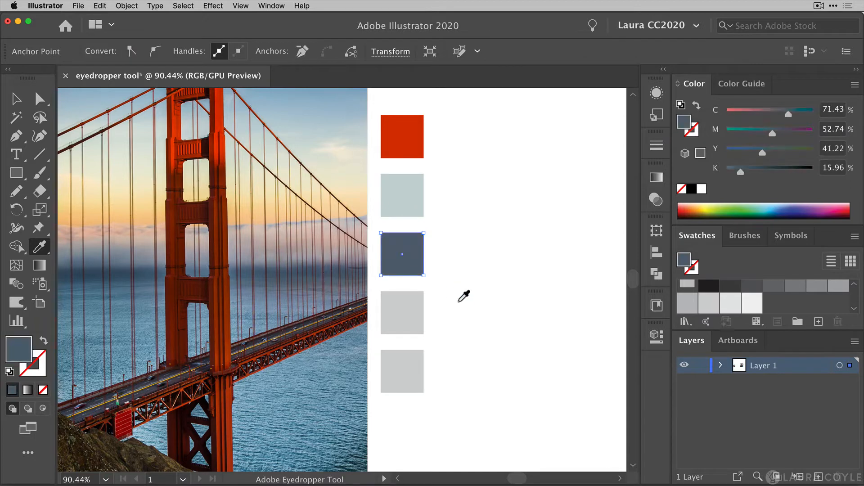
left_click(402, 313)
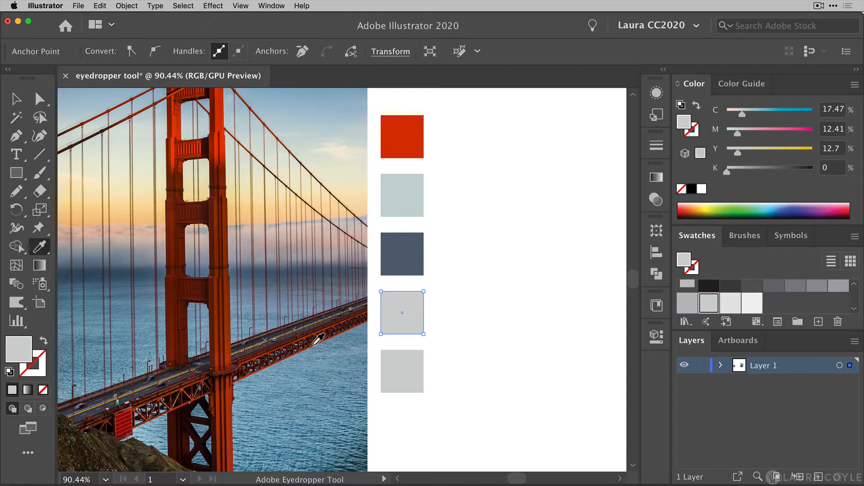
mouse_move(300, 338)
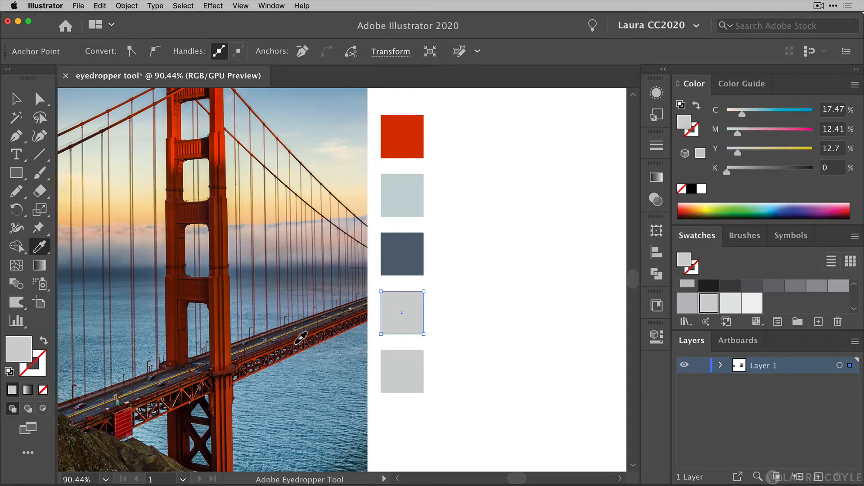
left_click(299, 335)
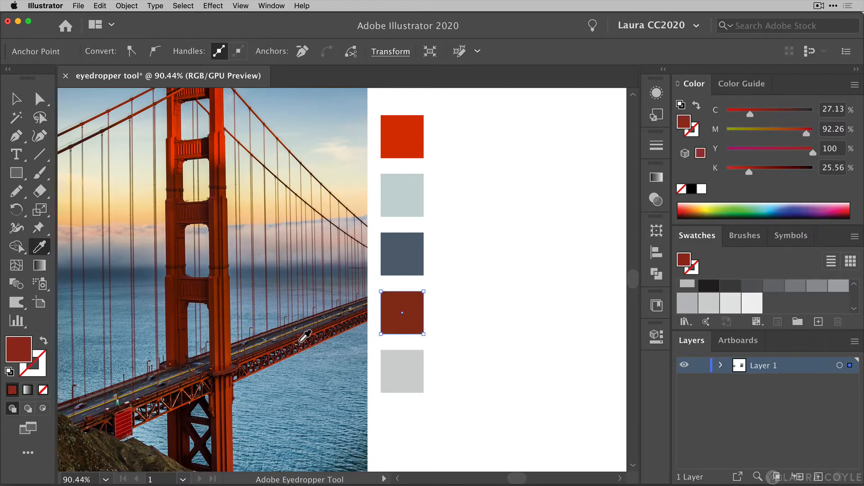
left_click(402, 371)
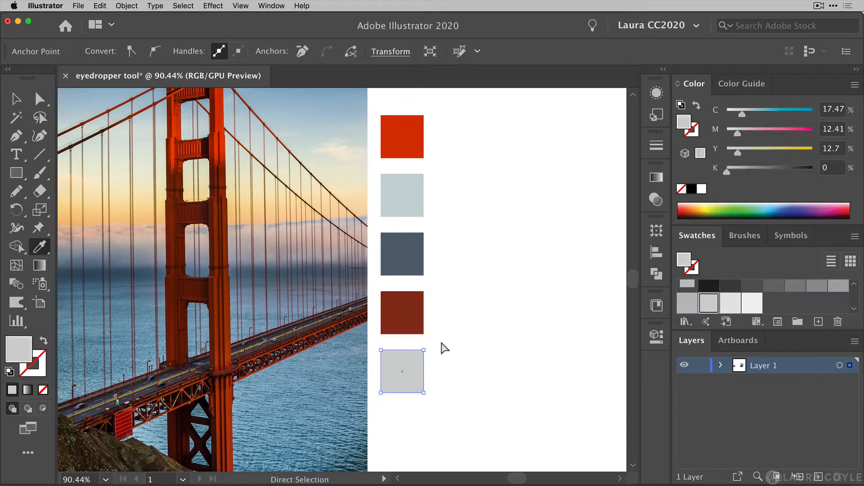
left_click(282, 400)
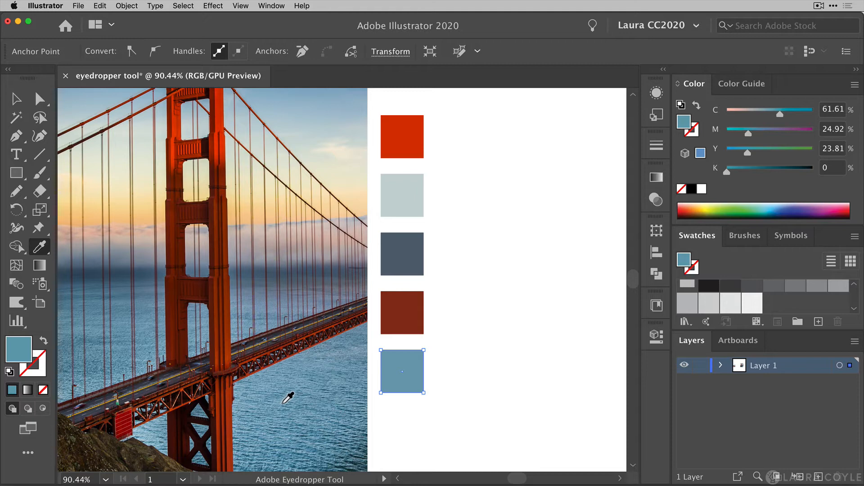
mouse_move(282, 402)
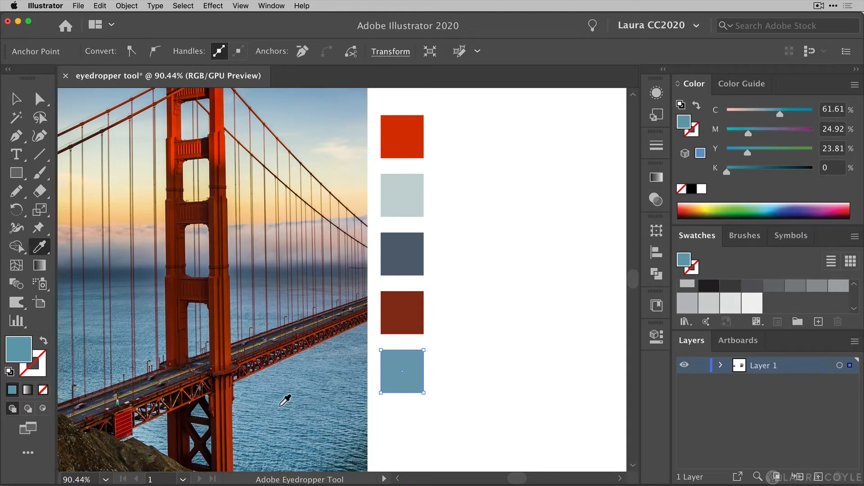
mouse_move(39, 246)
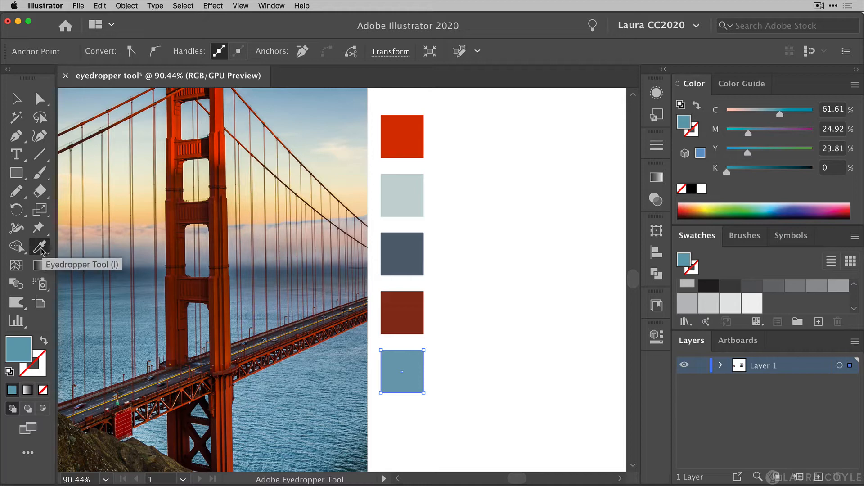
double_click(39, 245)
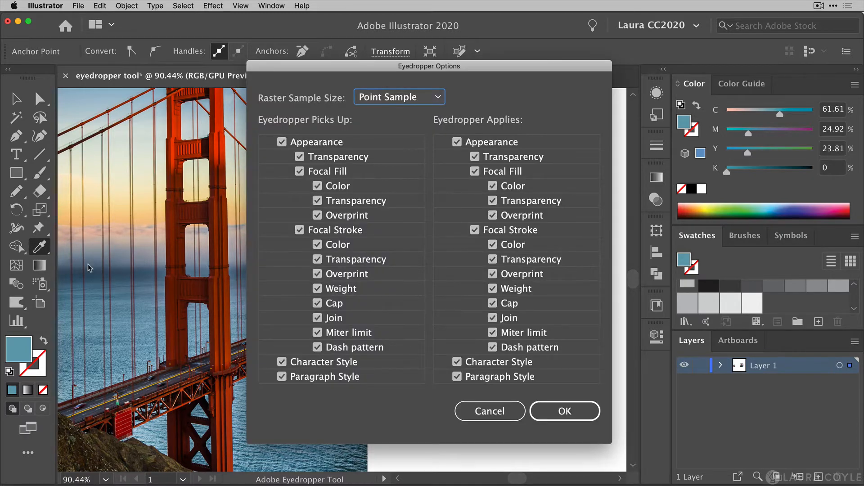
mouse_move(206, 164)
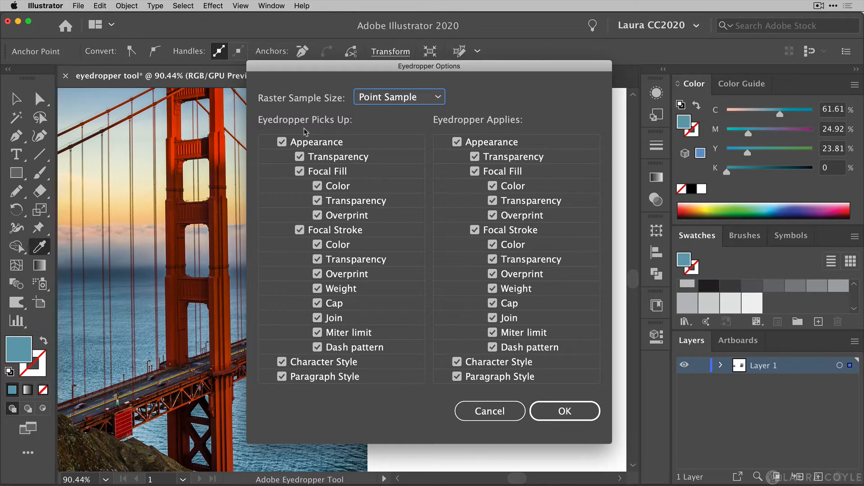
mouse_move(440, 129)
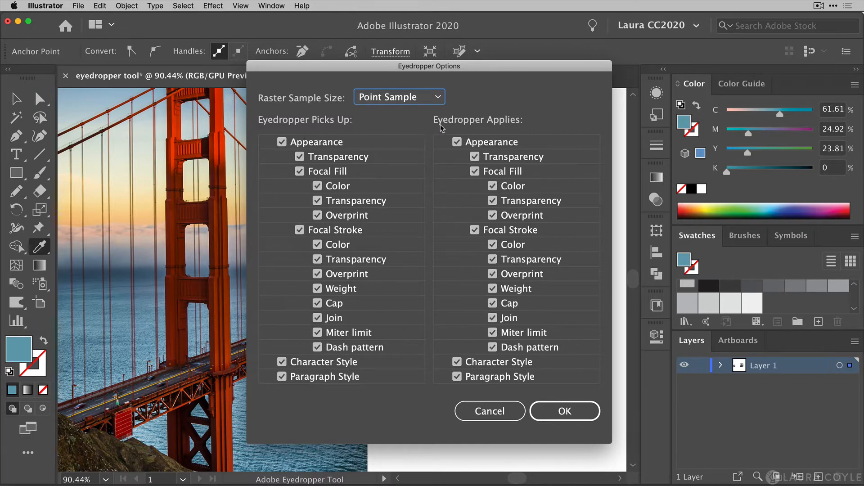
left_click(267, 142)
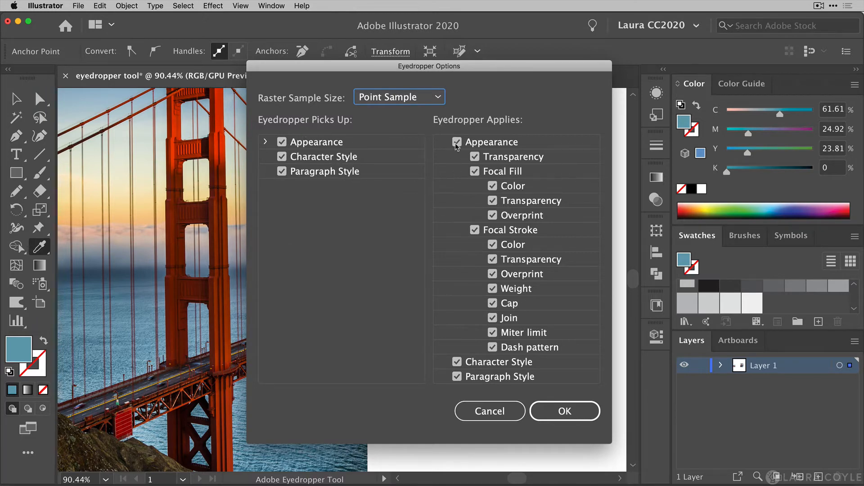
left_click(444, 142)
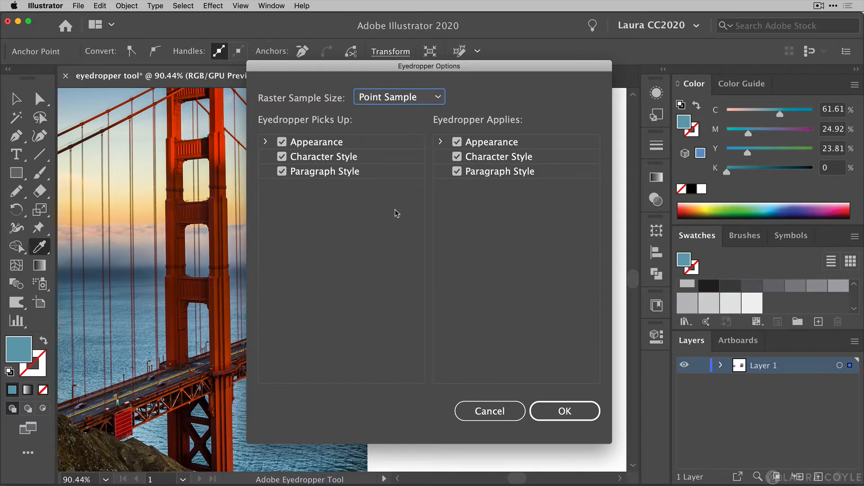
left_click(565, 411)
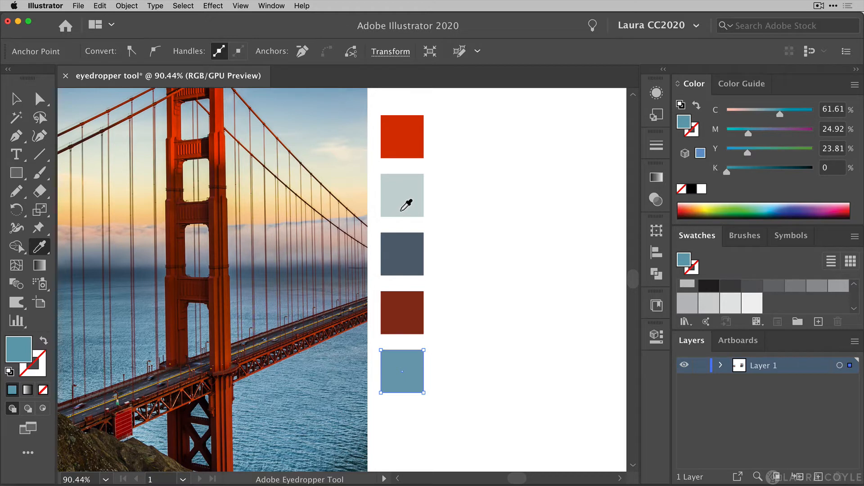
mouse_move(332, 185)
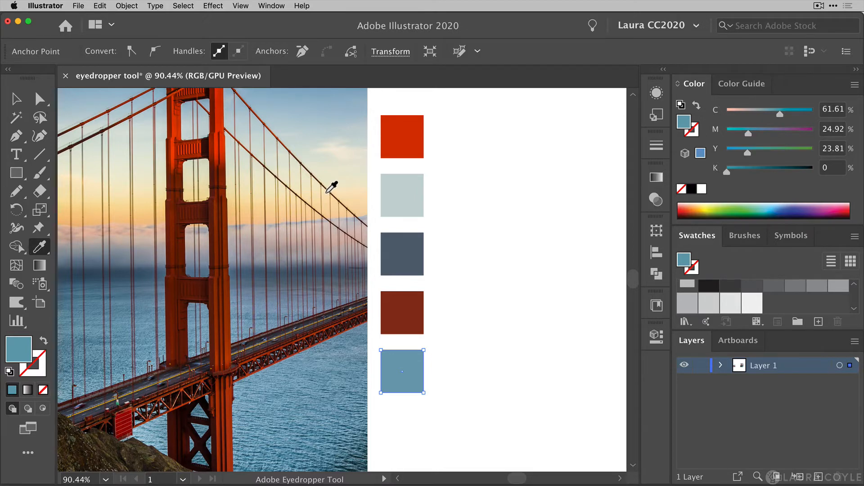
mouse_move(327, 145)
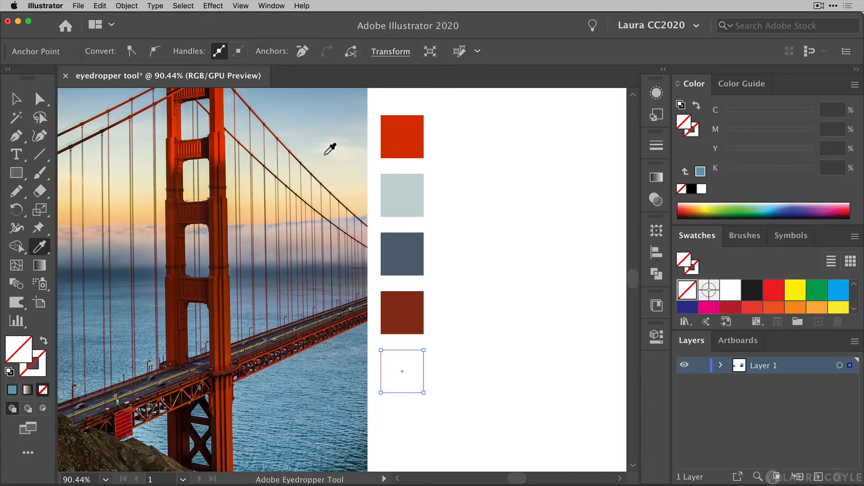
mouse_move(20, 349)
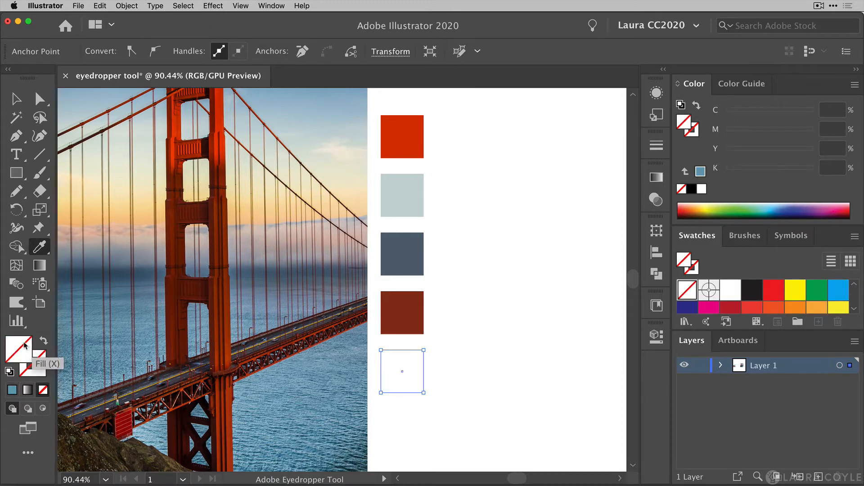
mouse_move(38, 362)
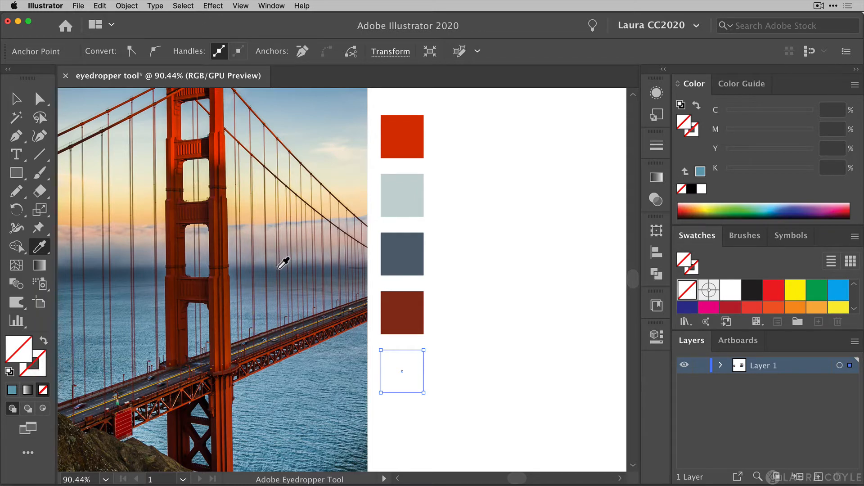
mouse_move(276, 269)
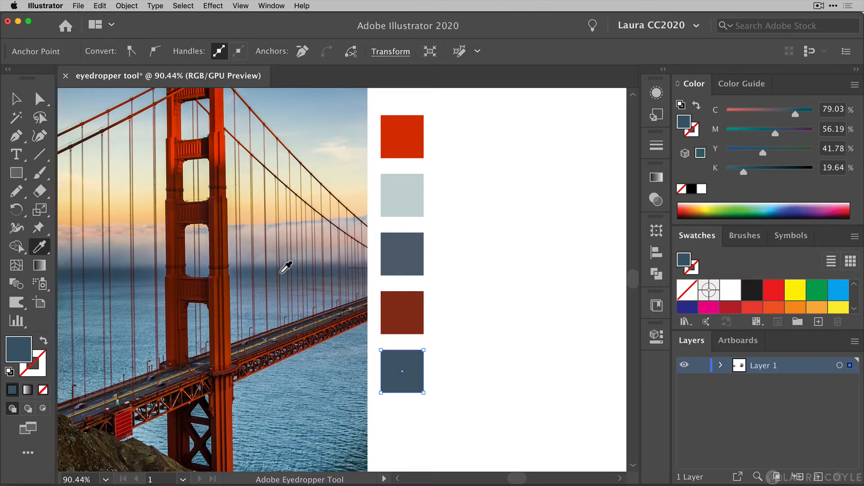
mouse_move(288, 263)
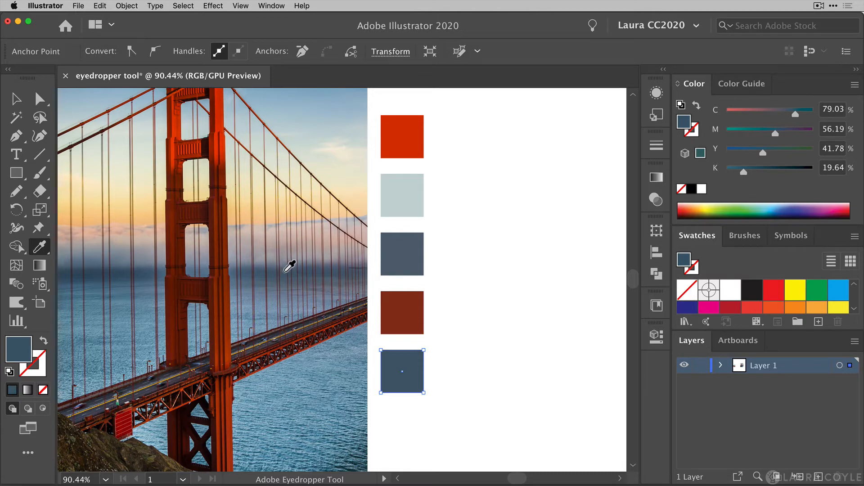
mouse_move(295, 269)
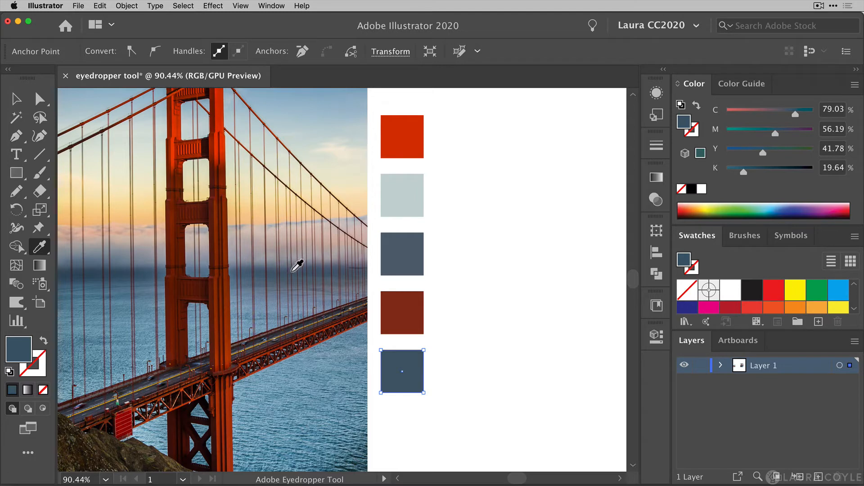
mouse_move(293, 268)
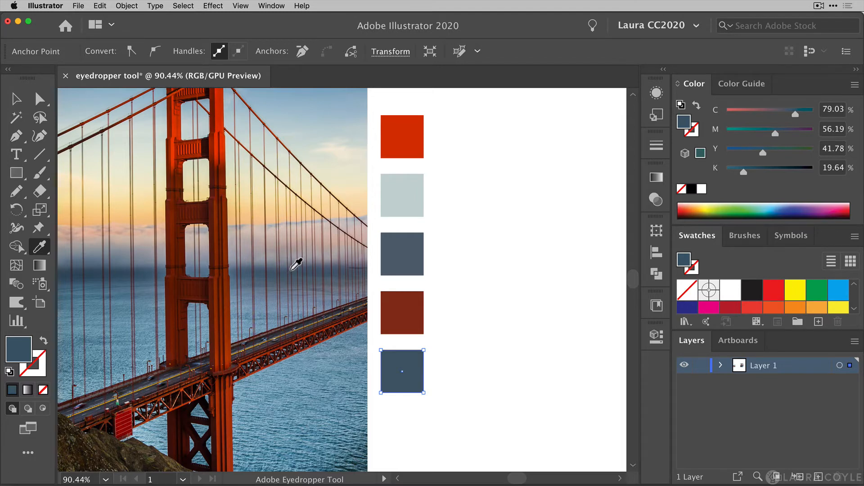
double_click(40, 246)
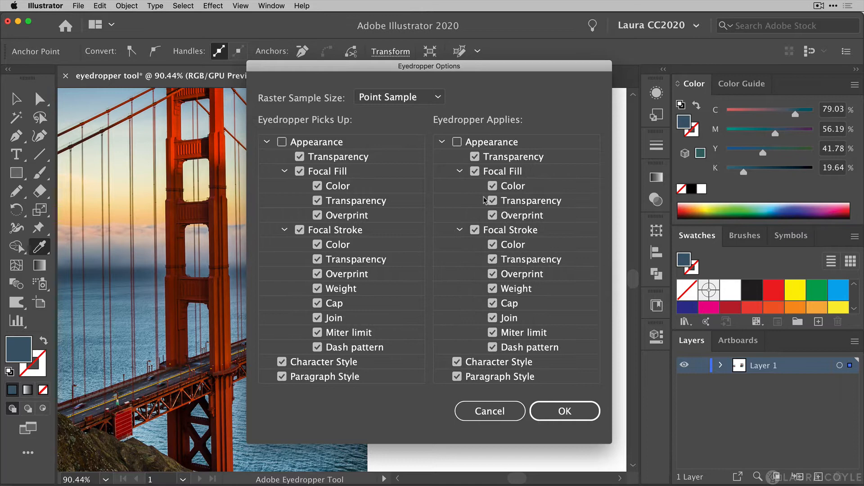
left_click(565, 411)
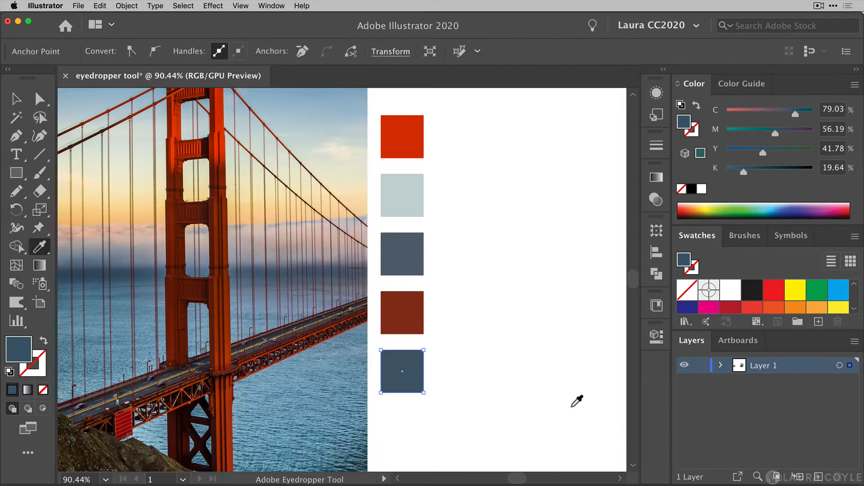
mouse_move(294, 256)
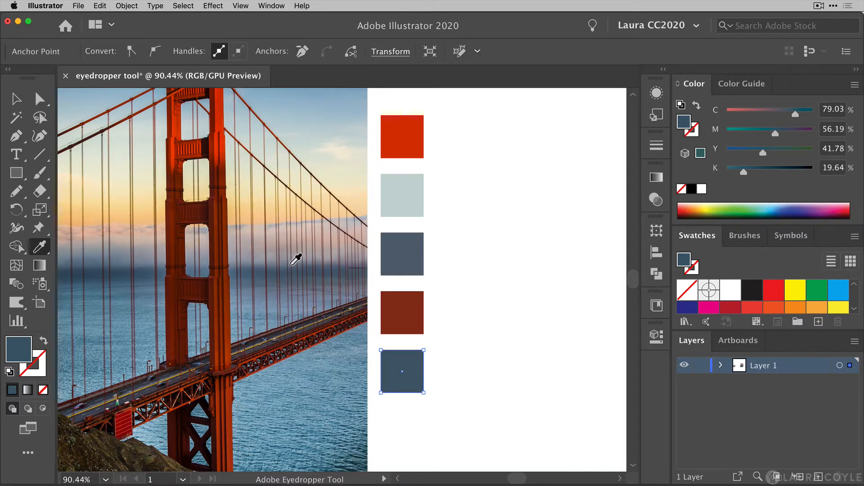
Sample blues from the bridge photo, apply Eyedropper Options, and select the magenta right star.
left_click(247, 260)
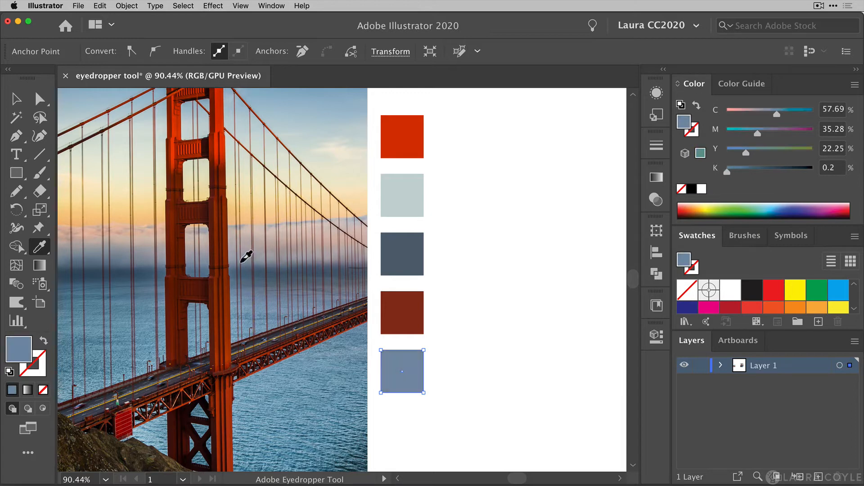
left_click(291, 322)
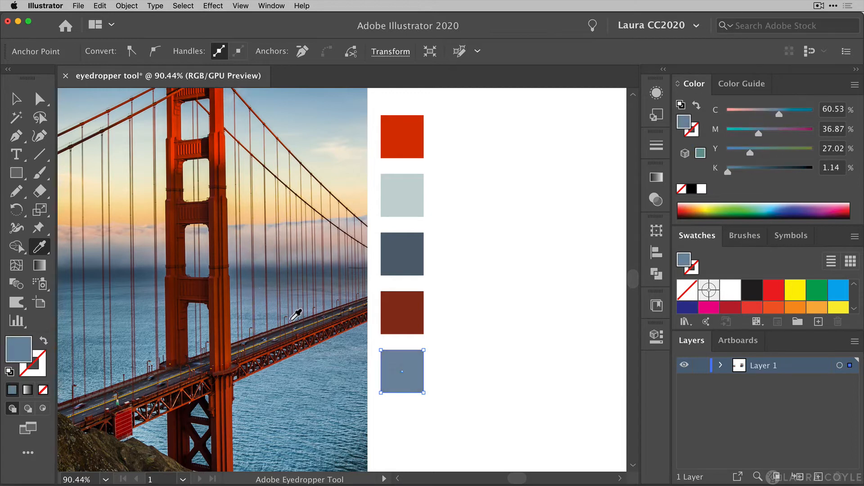
mouse_move(298, 316)
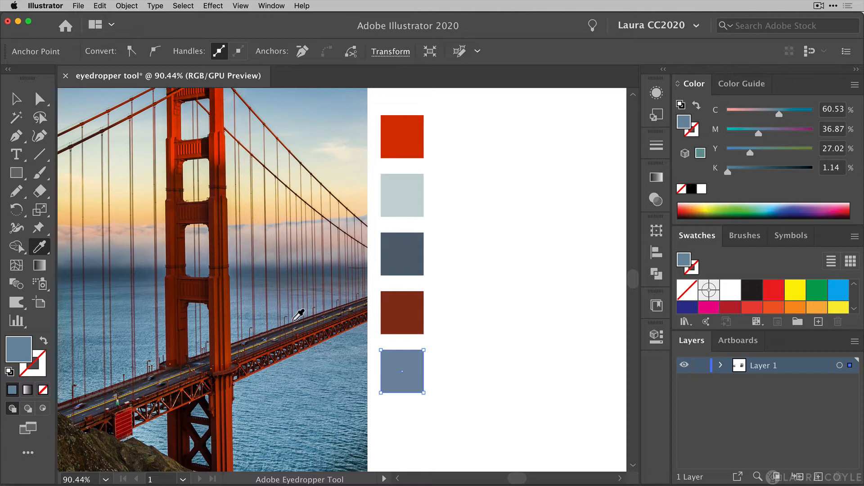
mouse_move(298, 313)
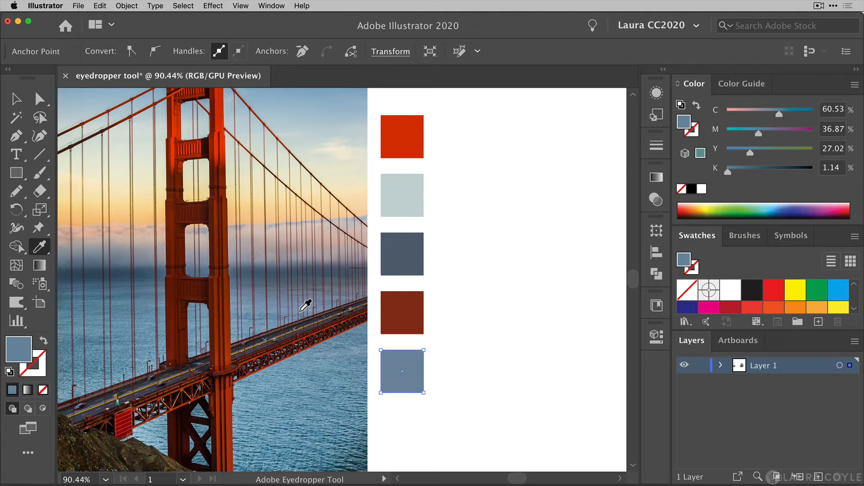
mouse_move(310, 301)
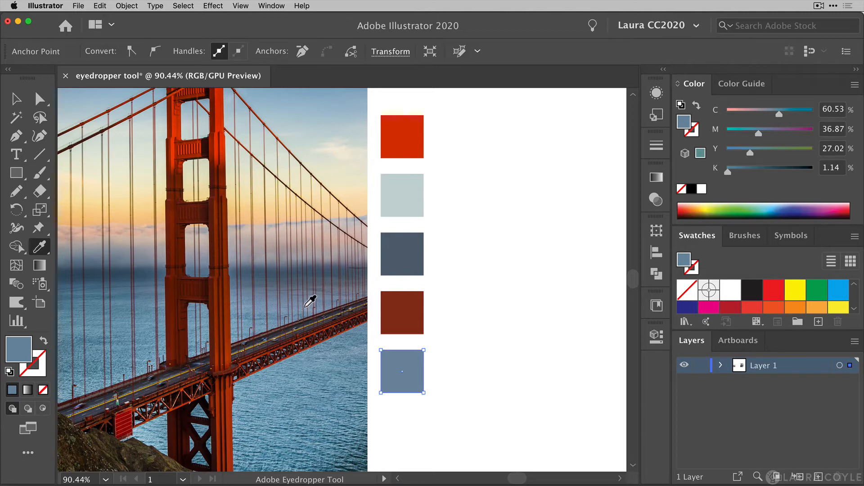
double_click(40, 244)
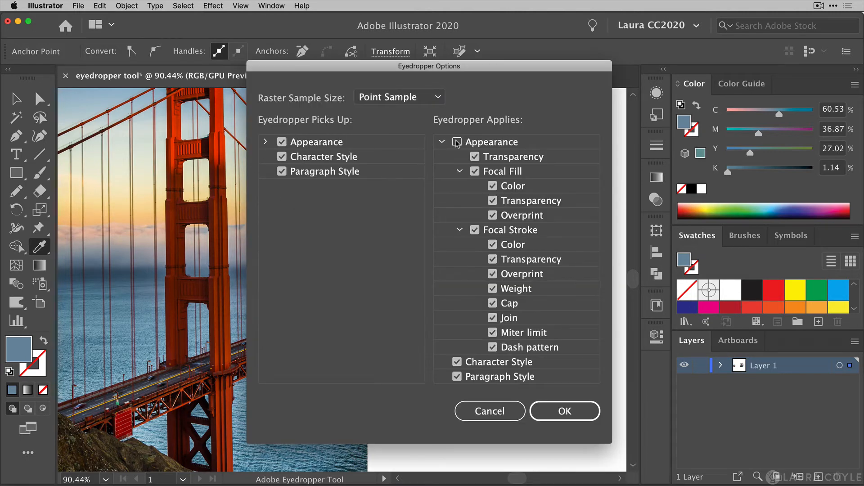
left_click(565, 412)
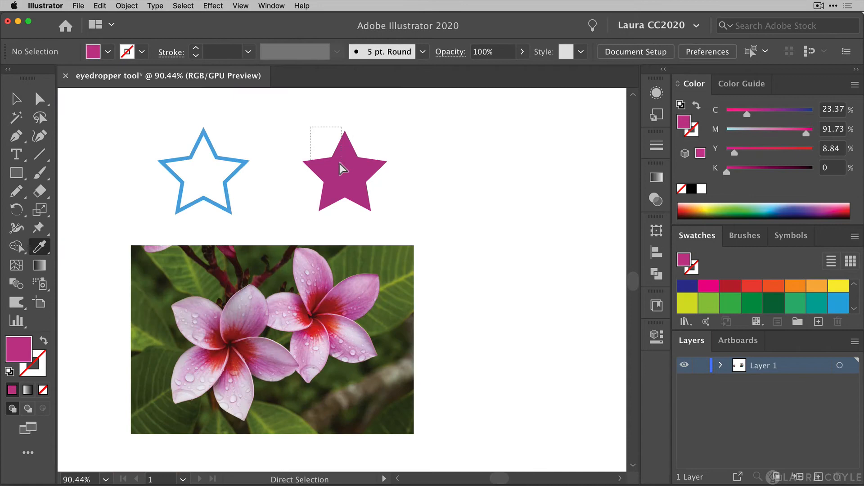
left_click(343, 168)
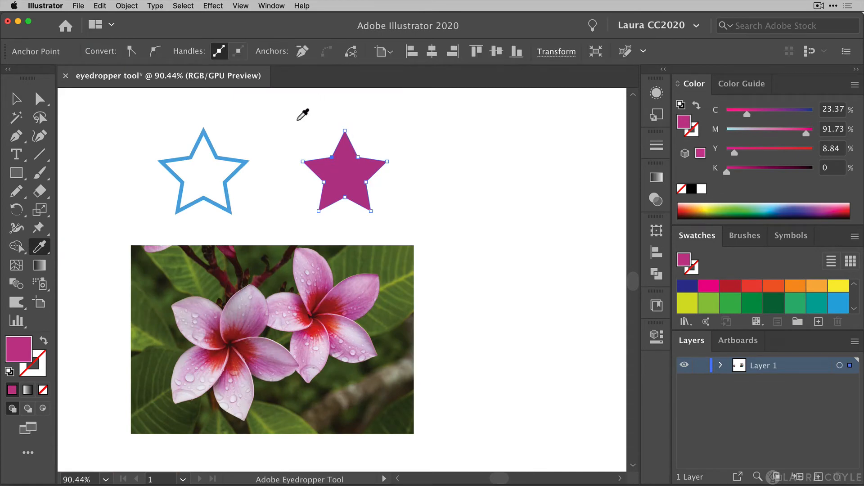
mouse_move(270, 130)
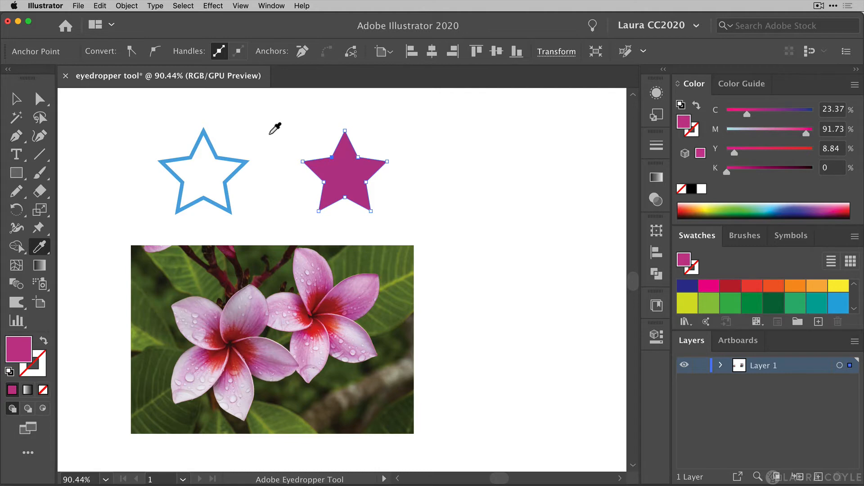
mouse_move(219, 152)
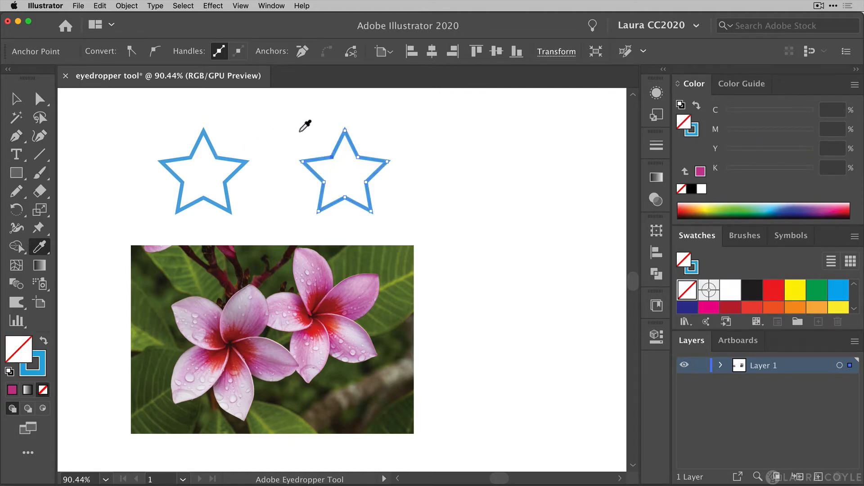
mouse_move(276, 143)
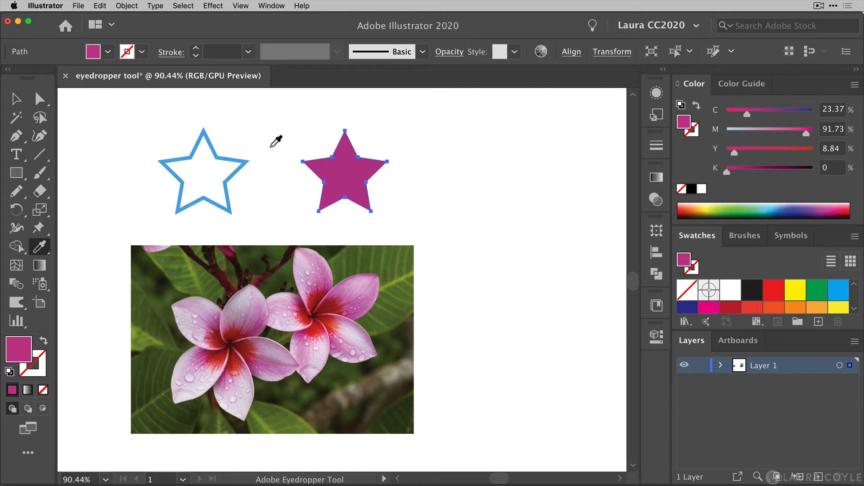
mouse_move(226, 141)
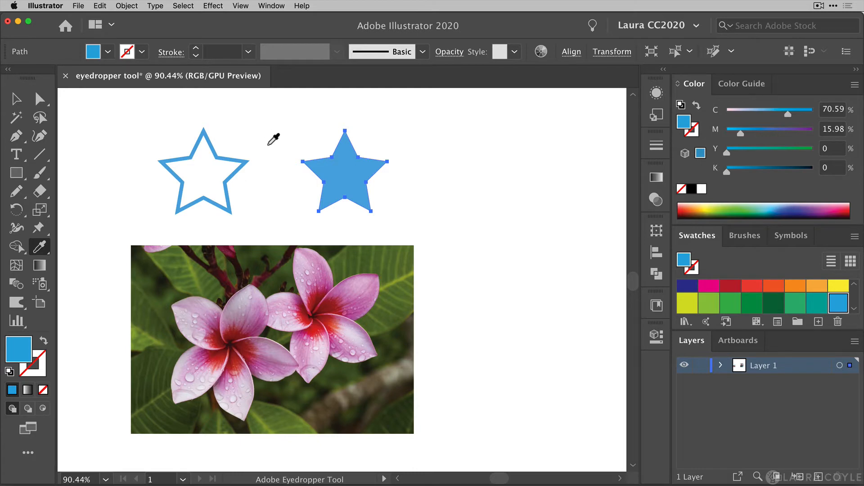
mouse_move(261, 139)
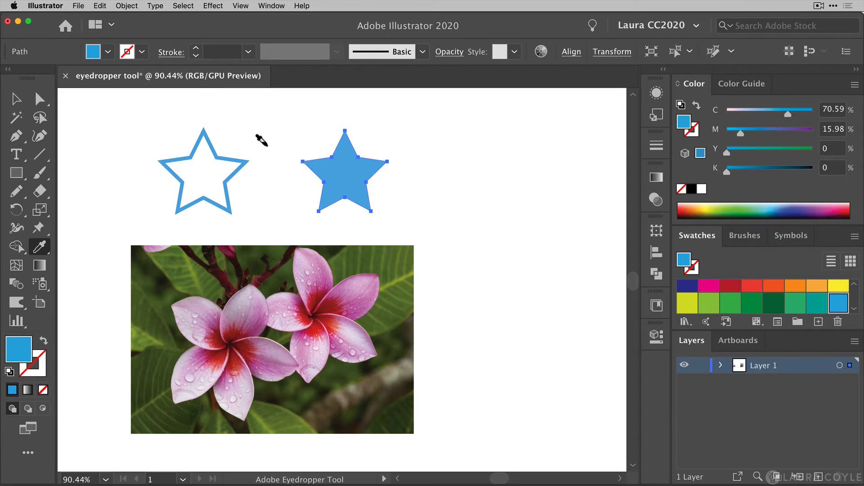
mouse_move(229, 155)
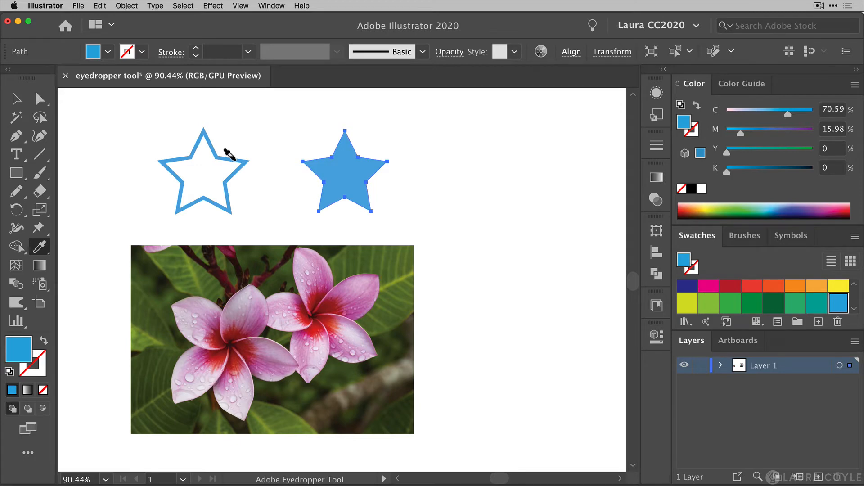
Apply the right star's solid blue fill to the outlined left star.
left_click(225, 148)
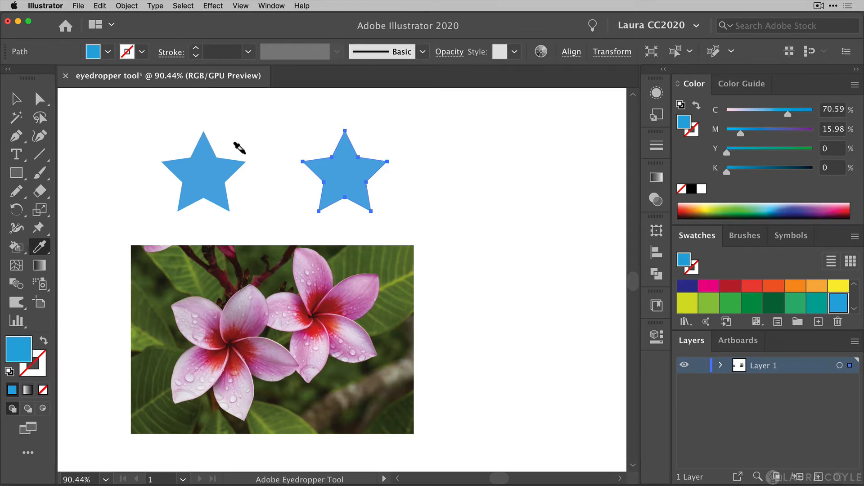
mouse_move(250, 145)
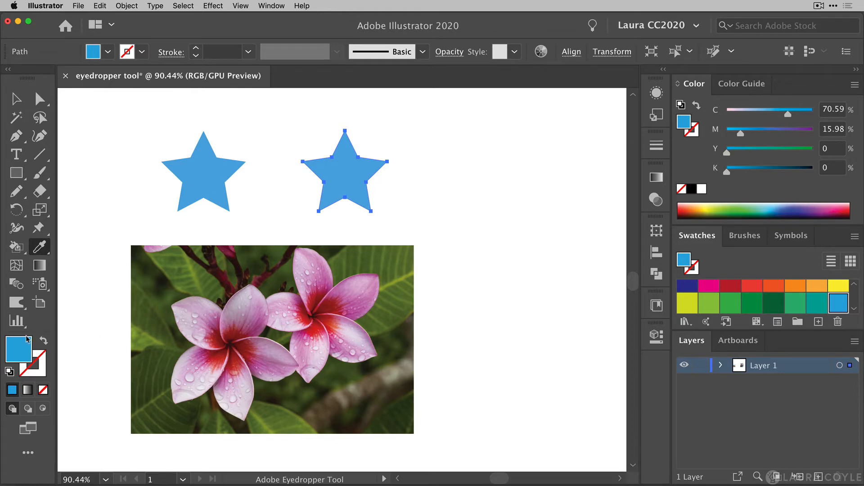
mouse_move(54, 366)
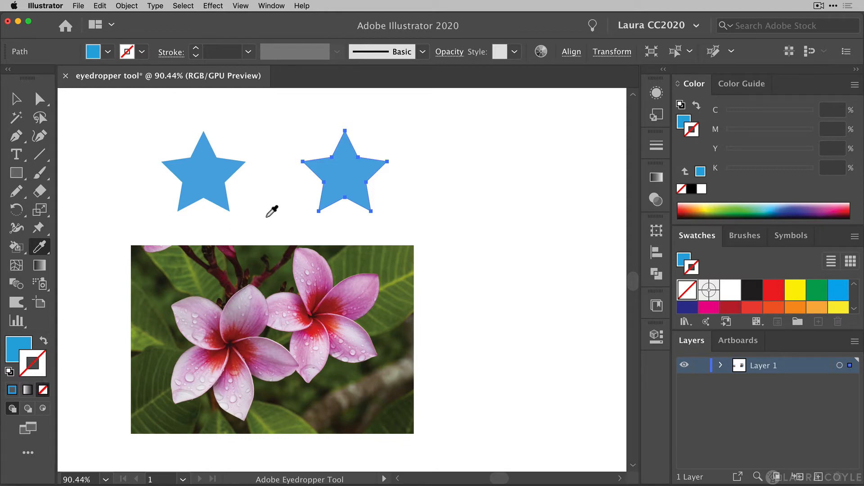
mouse_move(245, 302)
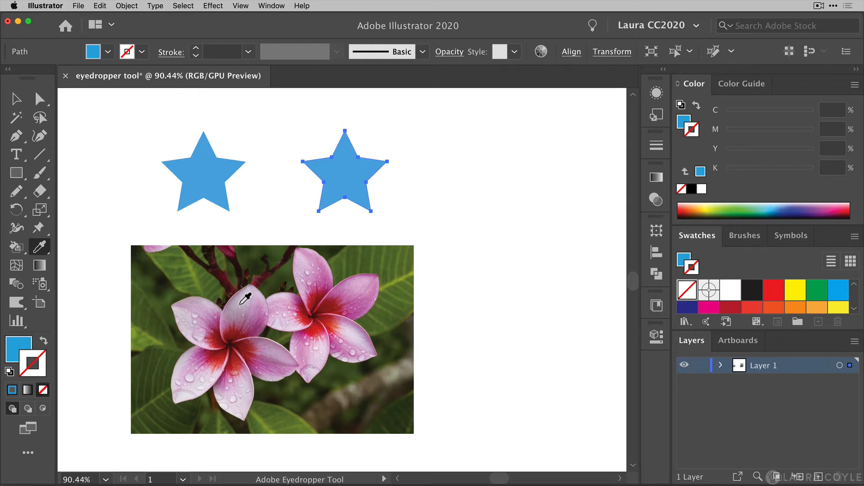
left_click(252, 307)
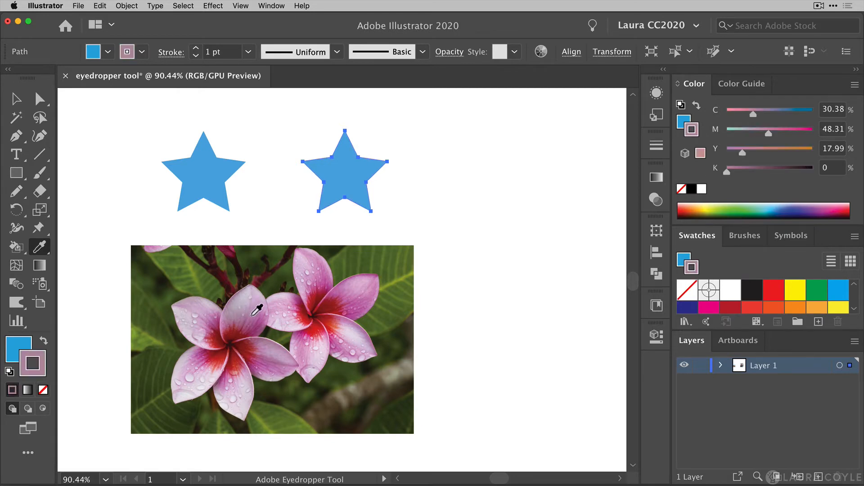
left_click(238, 319)
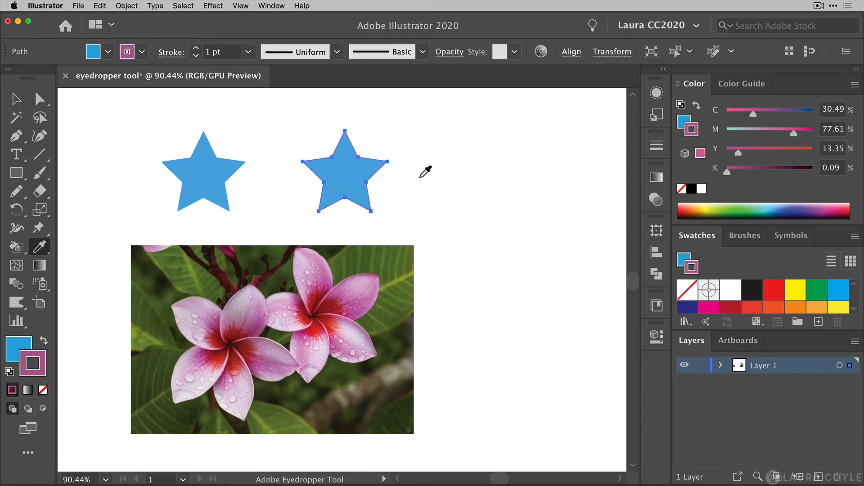
mouse_move(421, 159)
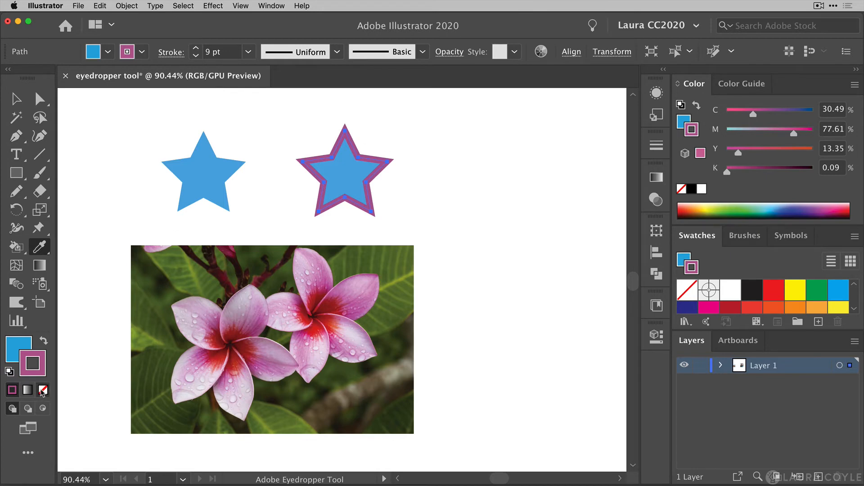
left_click(43, 391)
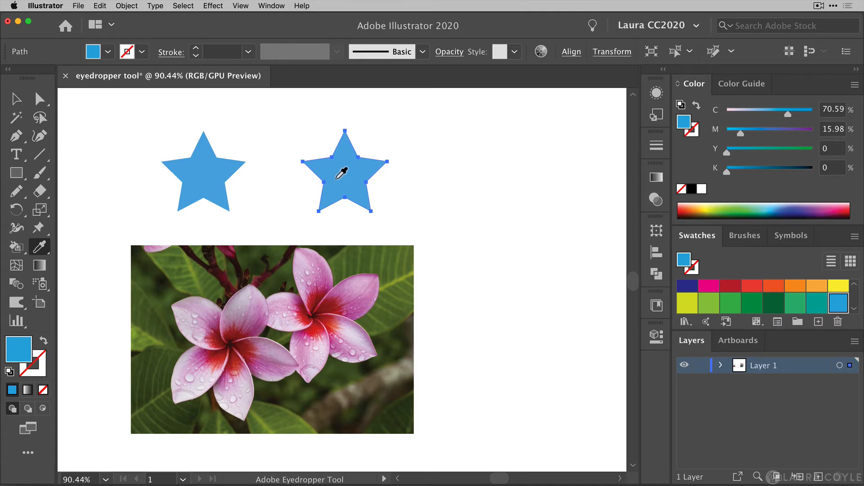
mouse_move(278, 200)
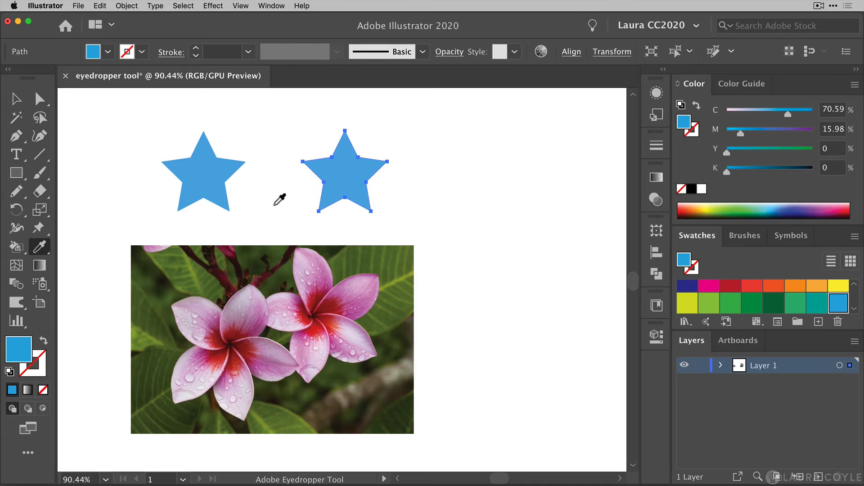
mouse_move(291, 198)
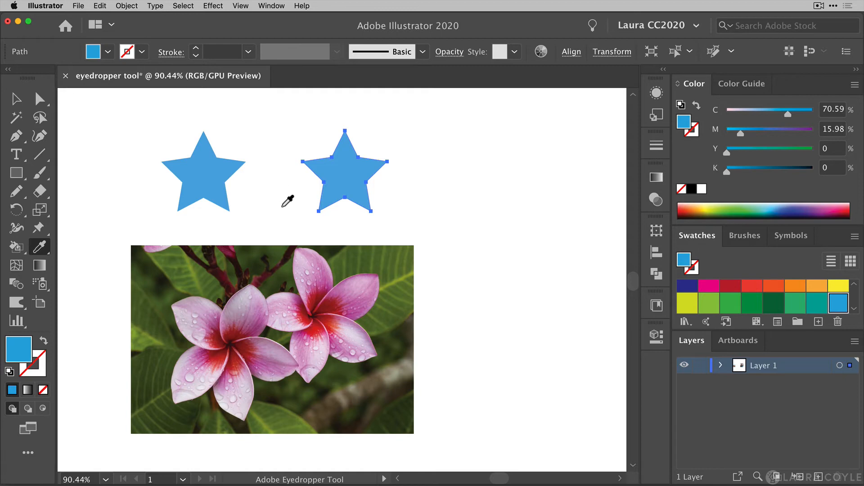
Sample leaf greens, shadow and petal pinks, then fill the right star with petal pink.
left_click(282, 200)
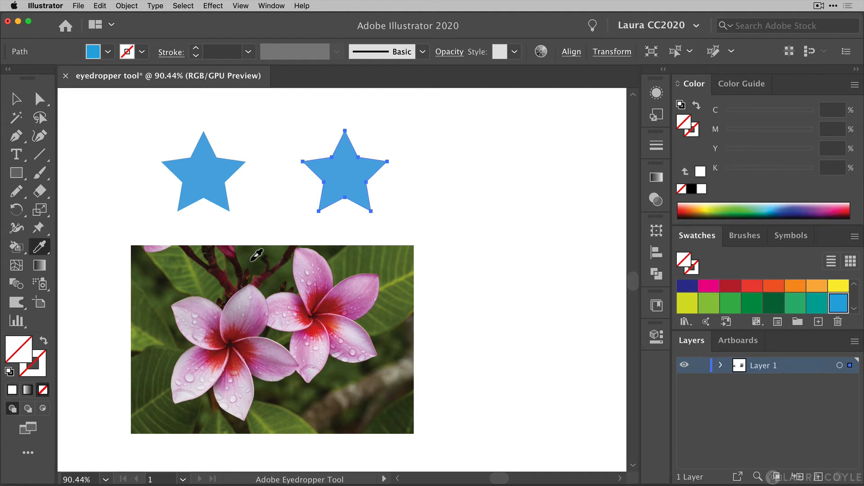
mouse_move(232, 287)
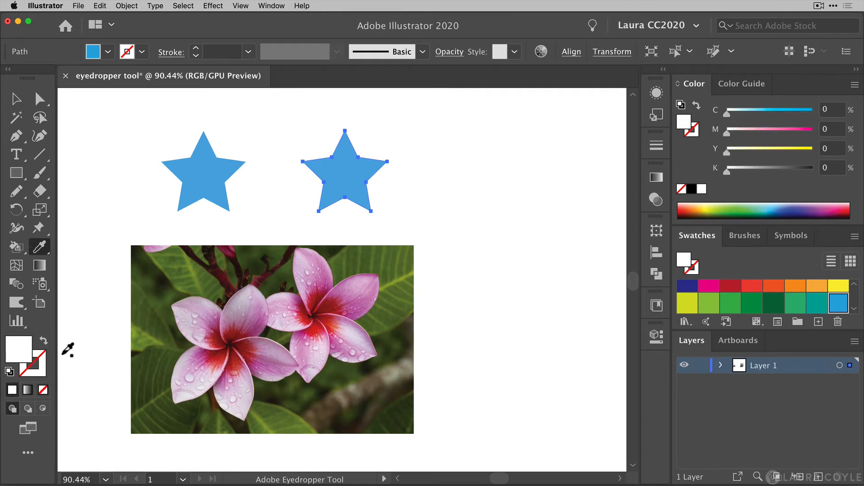
mouse_move(77, 340)
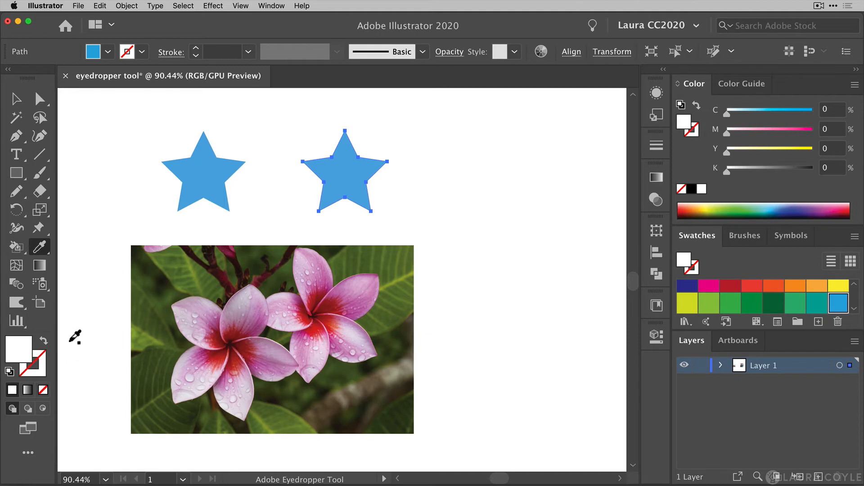
left_click(227, 287)
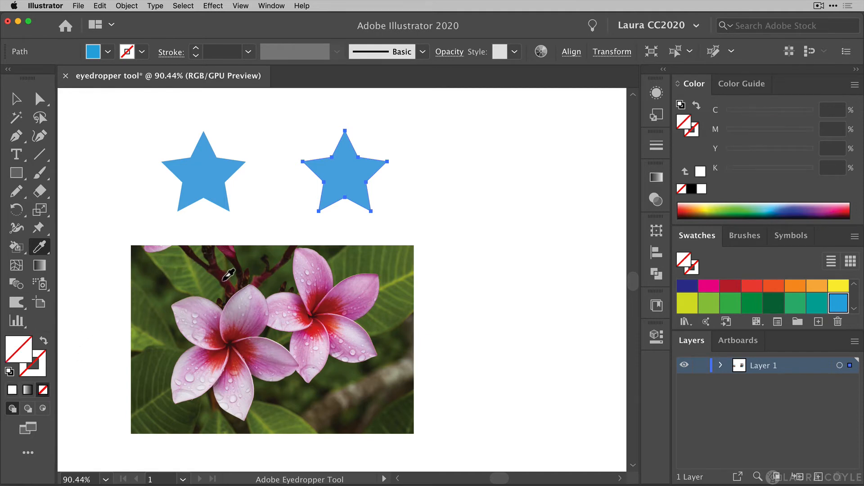
mouse_move(158, 290)
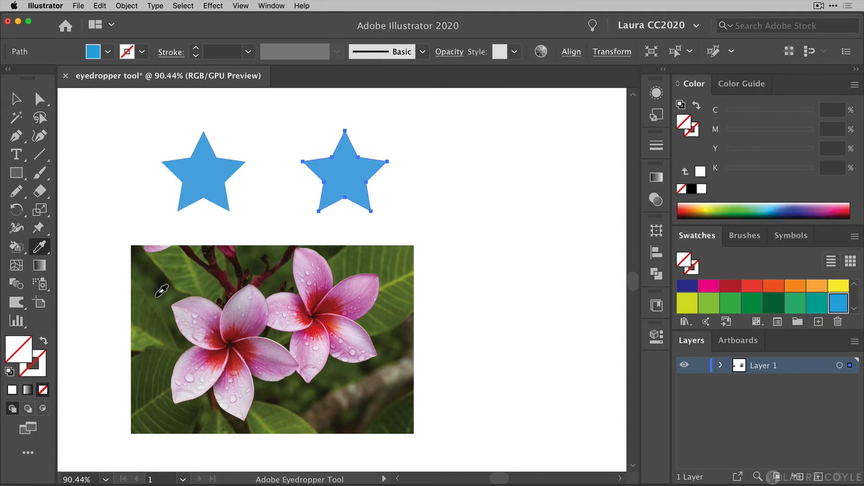
mouse_move(158, 310)
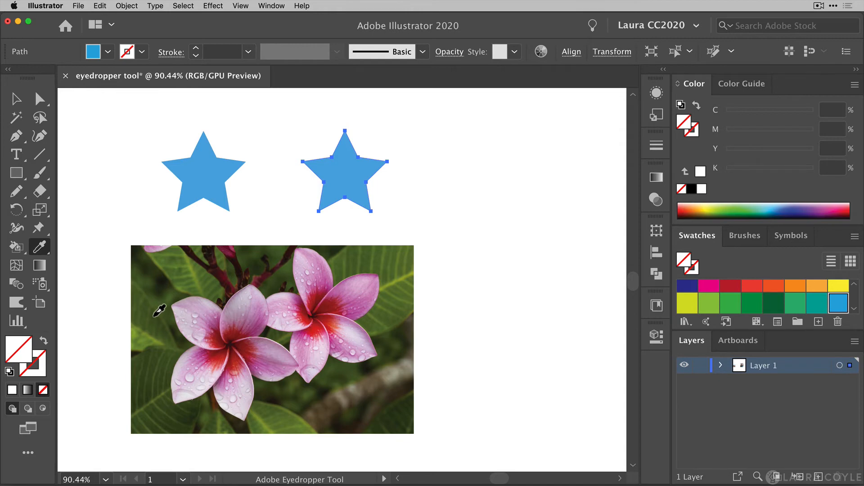
left_click(212, 269)
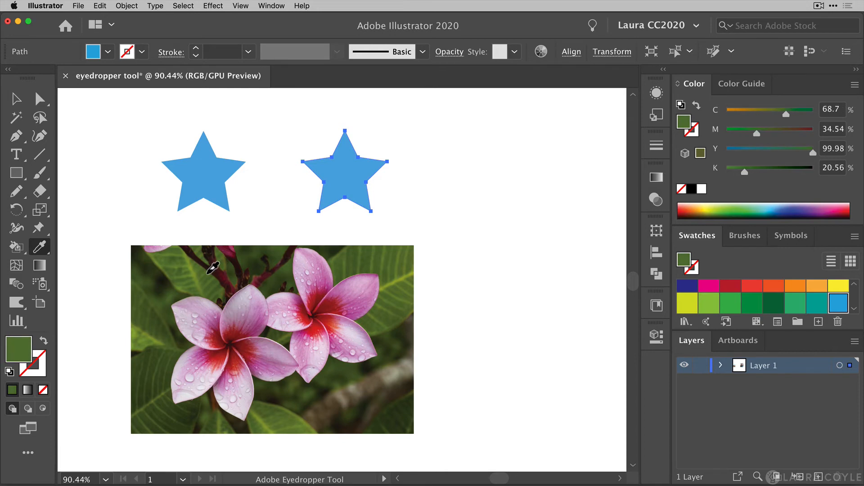
left_click(218, 270)
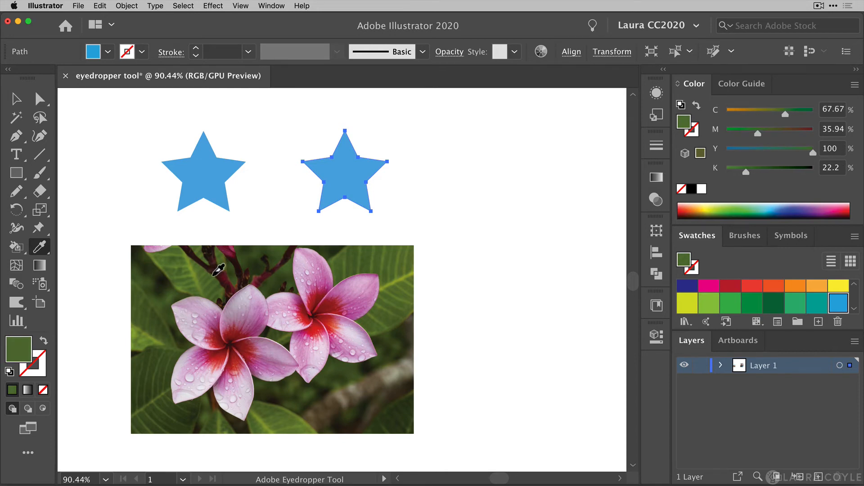
left_click(277, 267)
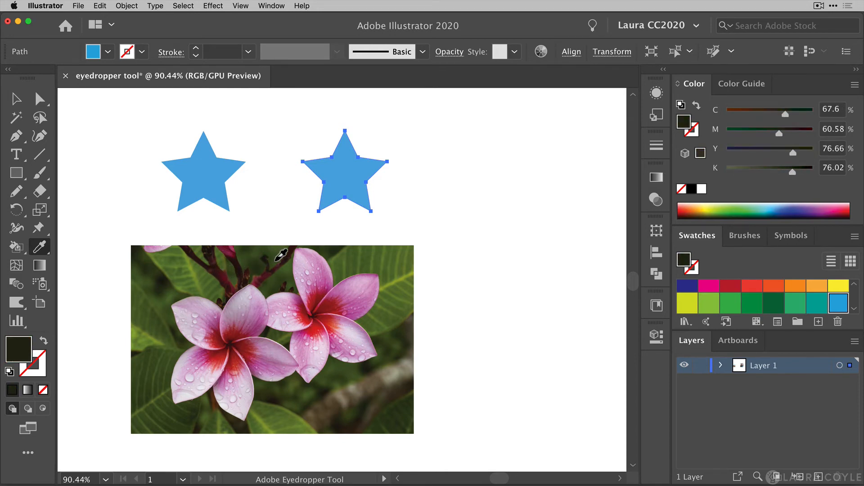
left_click(318, 271)
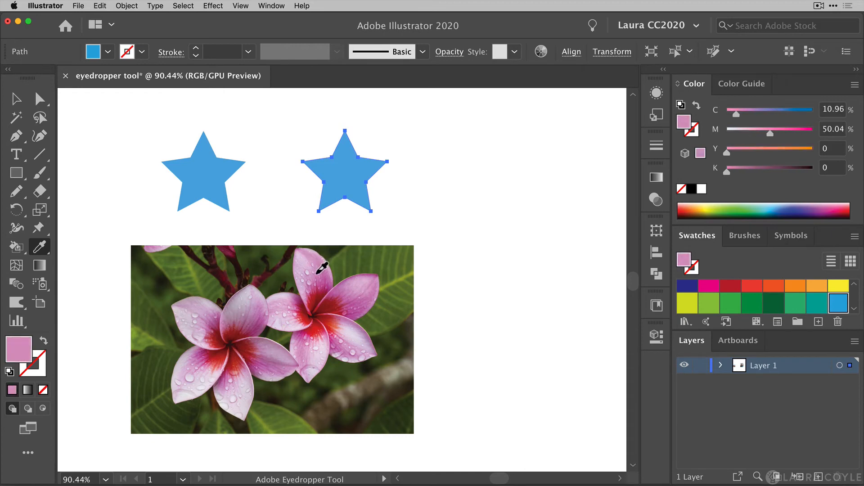
left_click(317, 286)
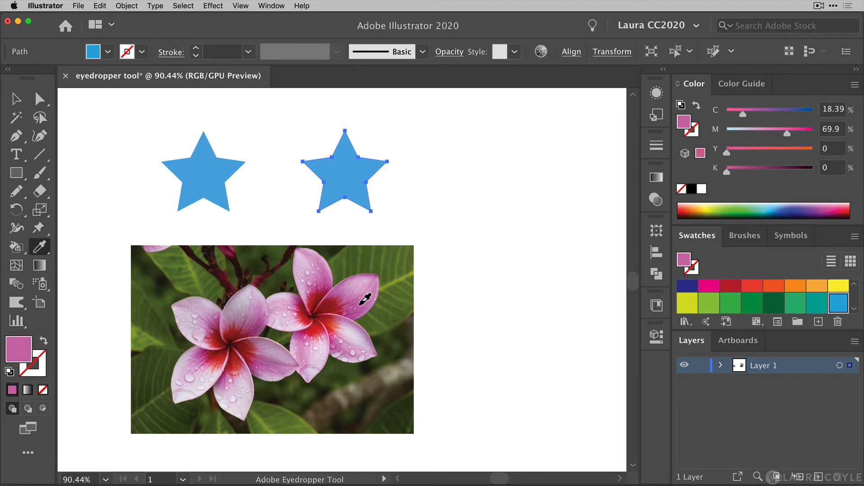
left_click(367, 298)
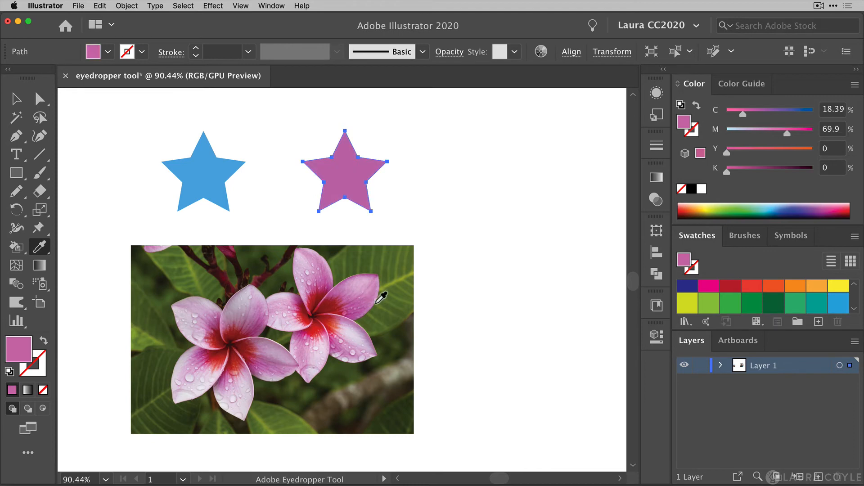
mouse_move(361, 180)
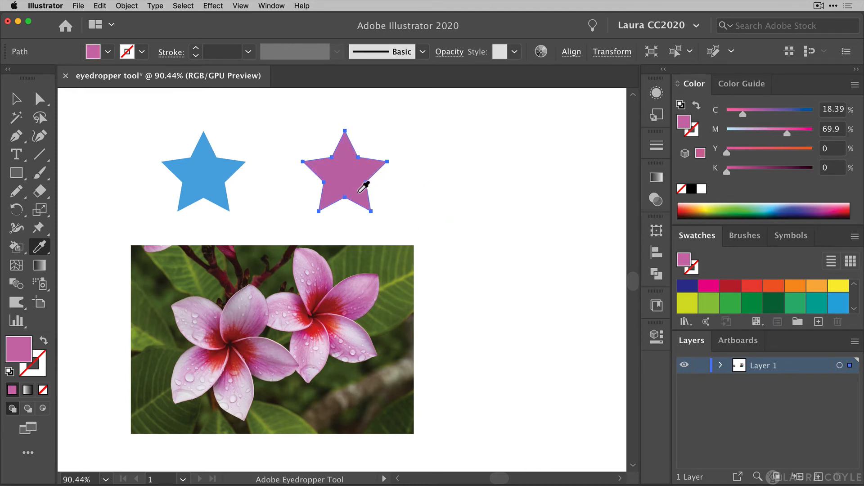
mouse_move(254, 142)
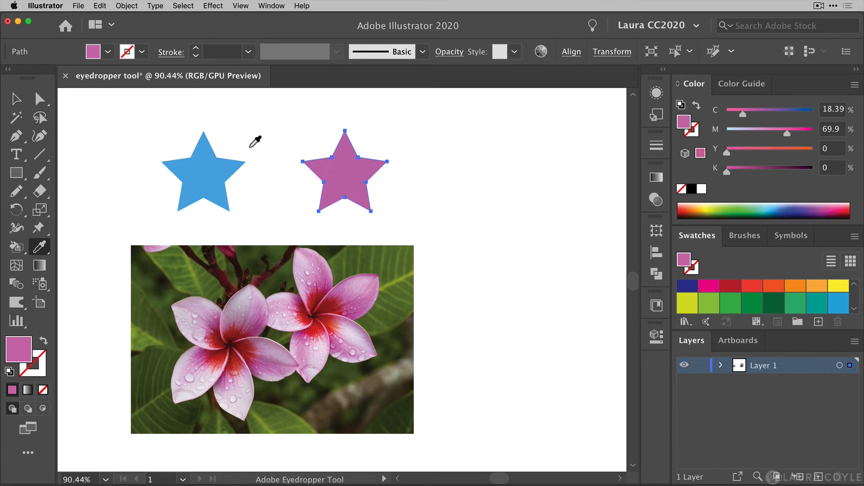
Give the left star the same magenta-pink petal fill as the right star.
left_click(200, 163)
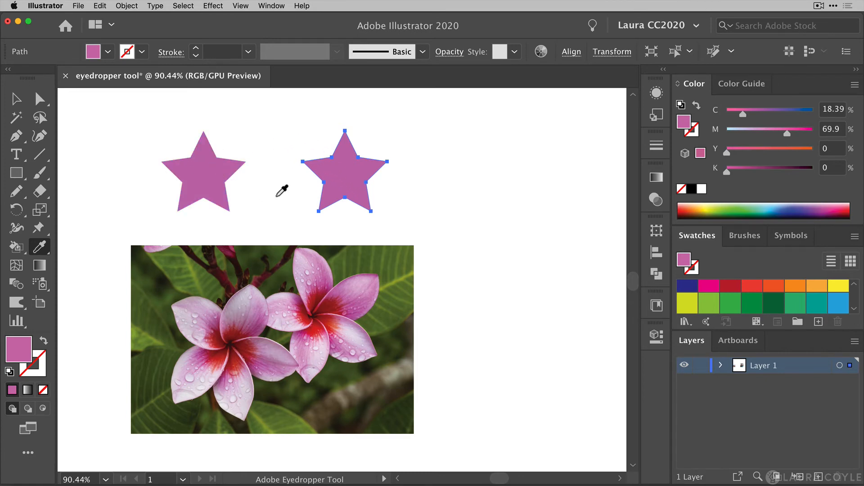
mouse_move(277, 190)
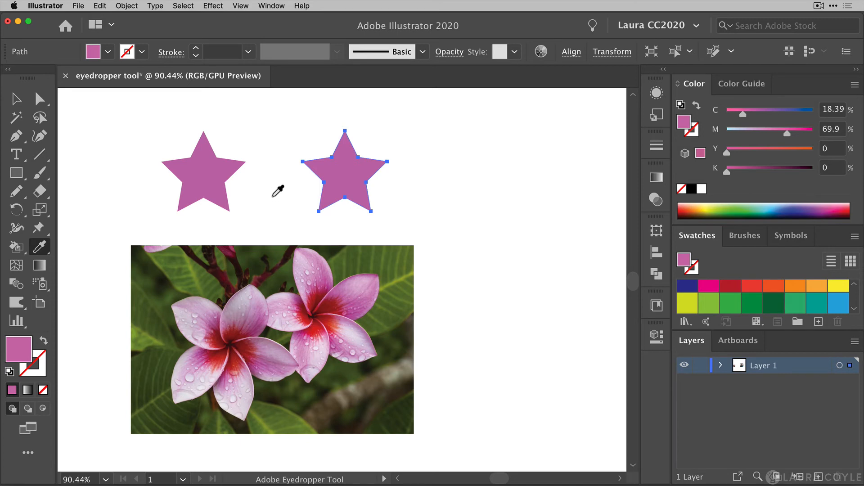
mouse_move(273, 189)
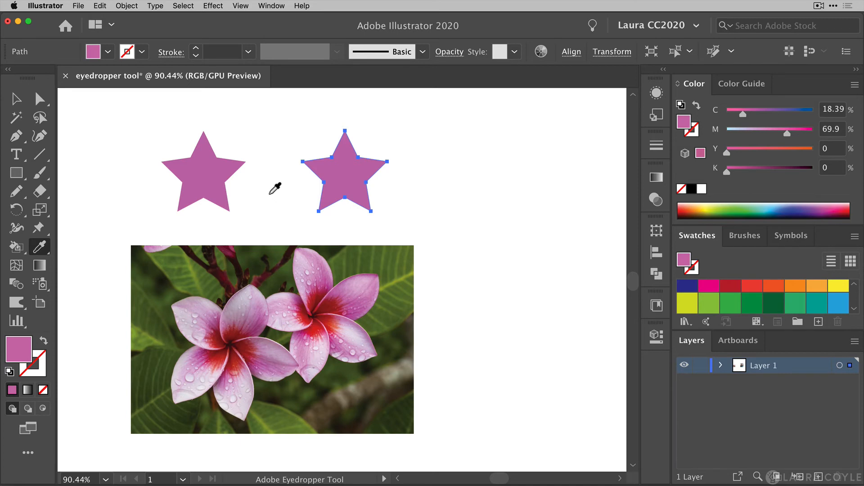
mouse_move(272, 199)
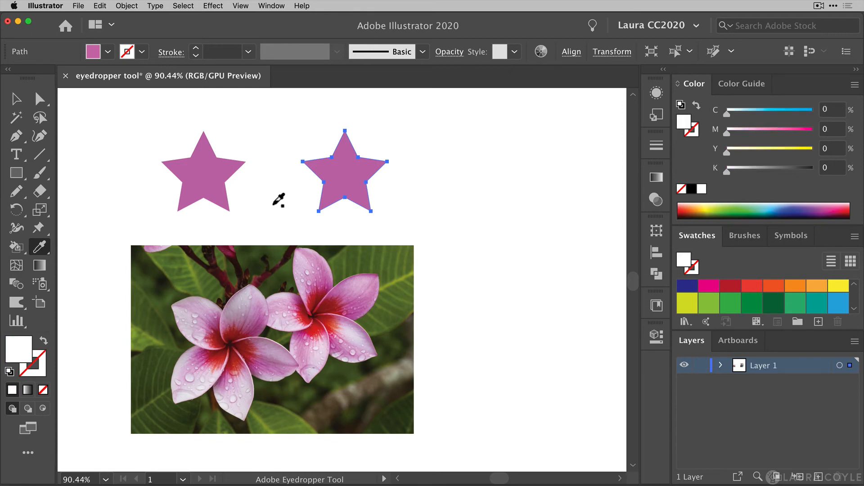
mouse_move(463, 223)
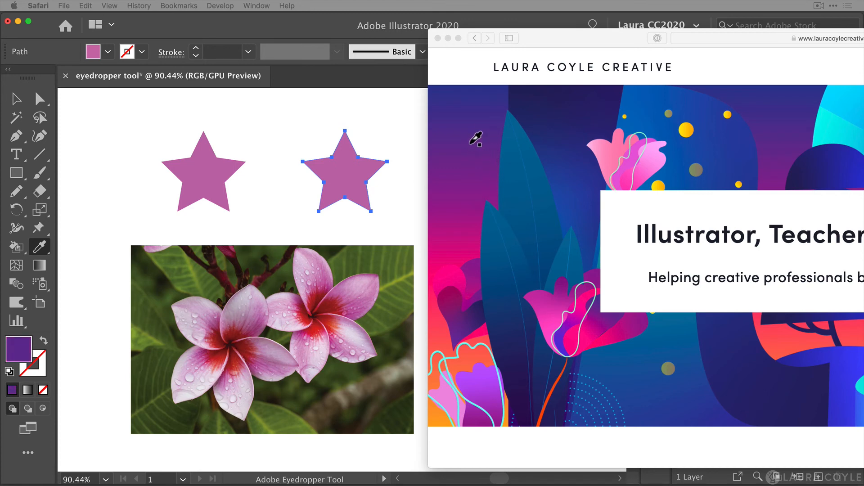
Fill the right star with deep purple sampled from the Safari page illustration.
left_click(476, 138)
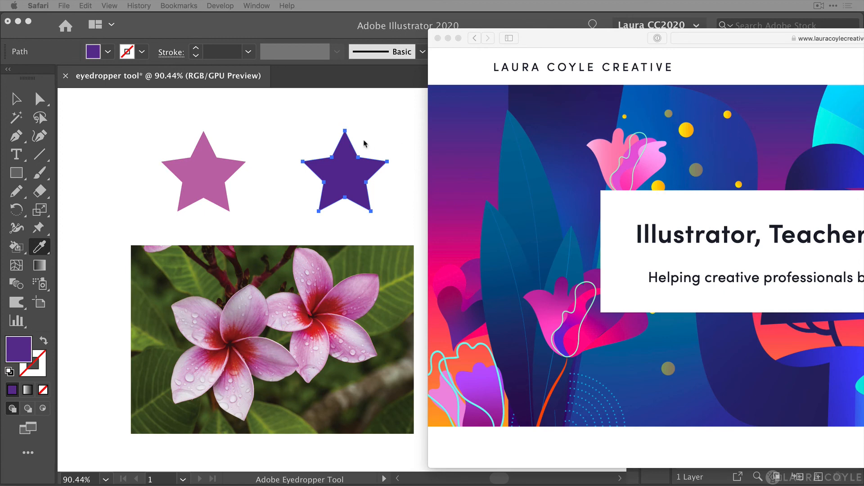
mouse_move(389, 138)
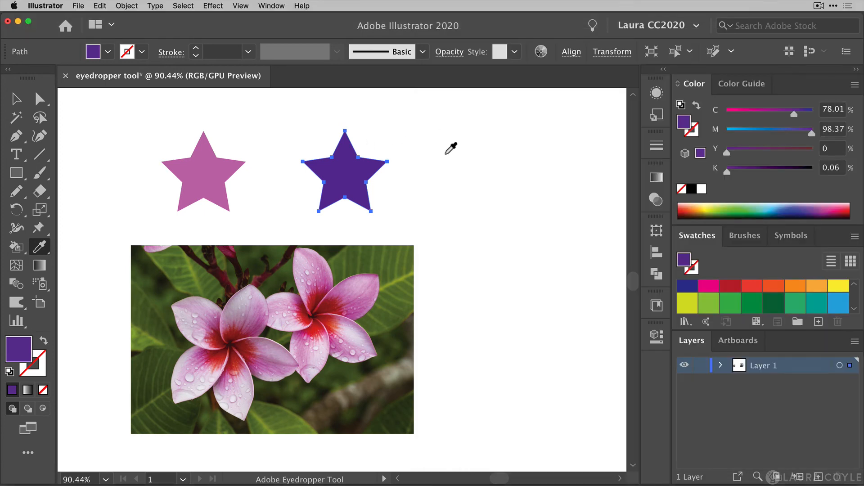
mouse_move(433, 180)
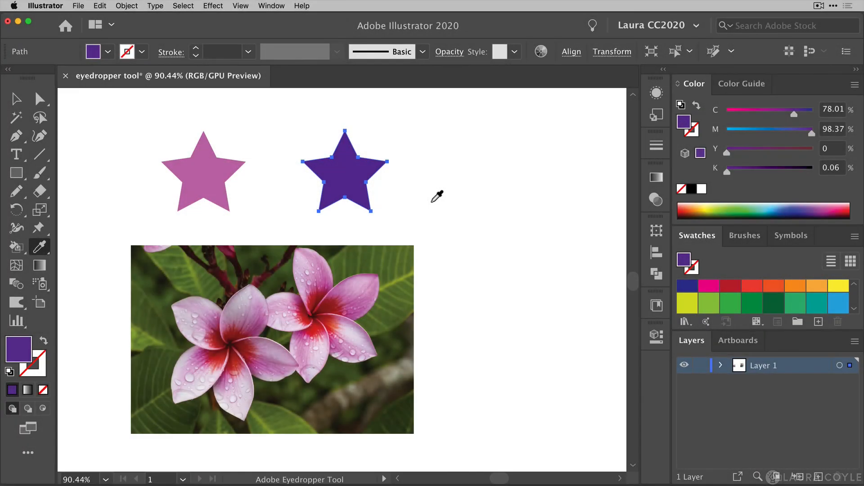
mouse_move(40, 247)
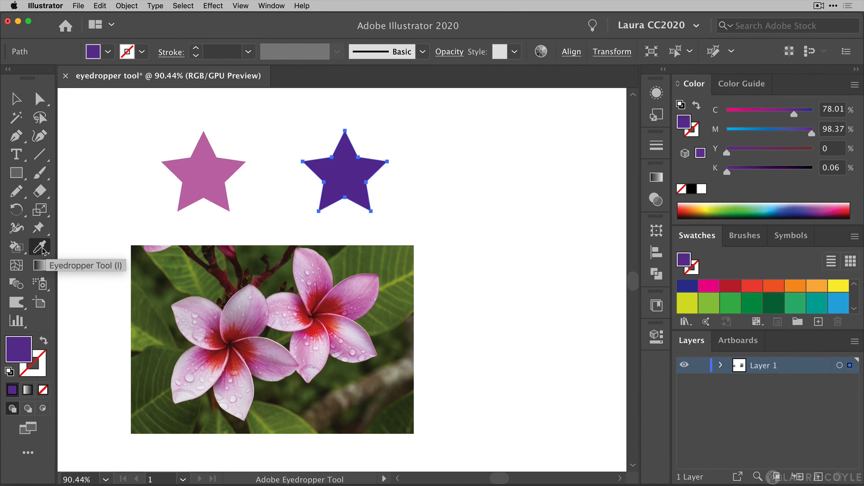
mouse_move(41, 262)
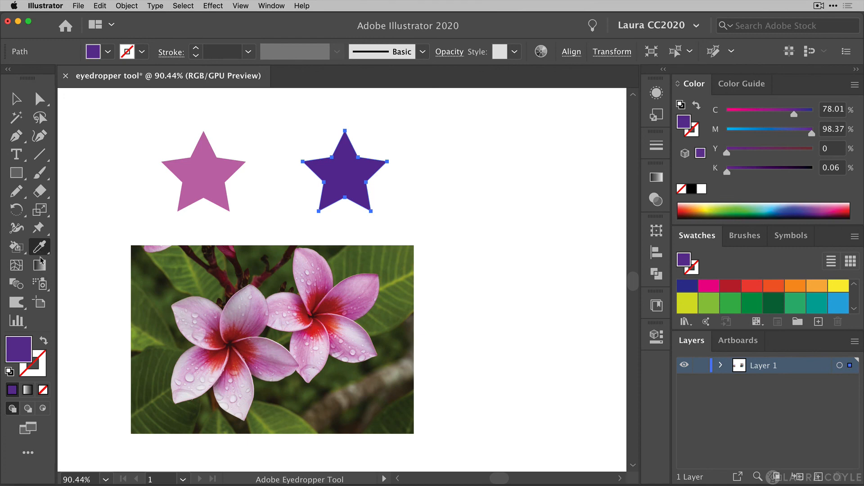
mouse_move(109, 317)
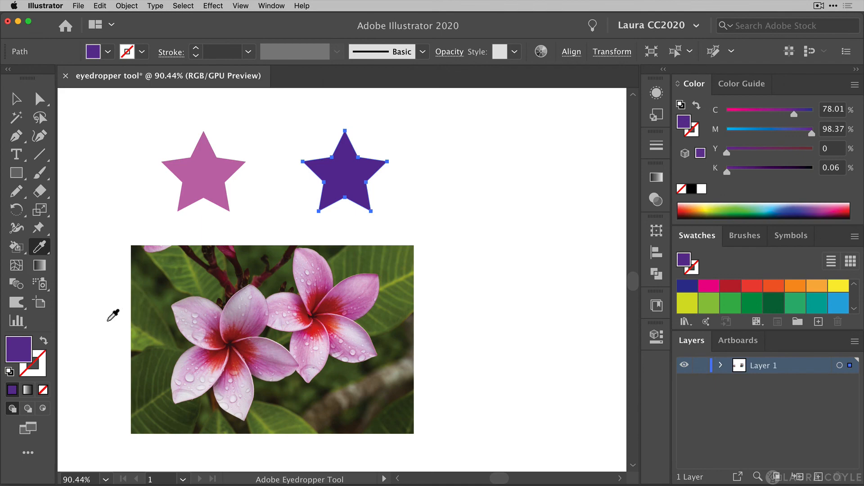